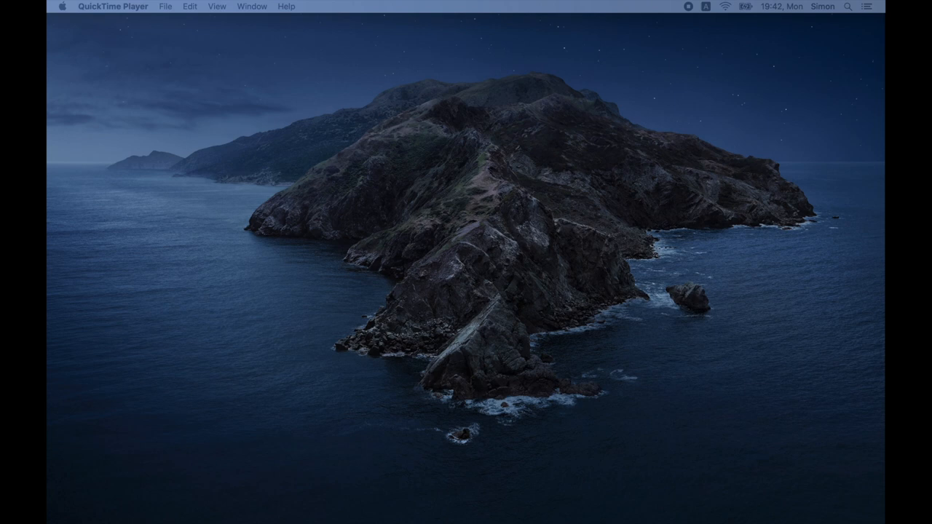
# Launch Chrome, search 'composer' and reach getcomposer.org's download page with the installer commands.
pyautogui.click(465, 500)
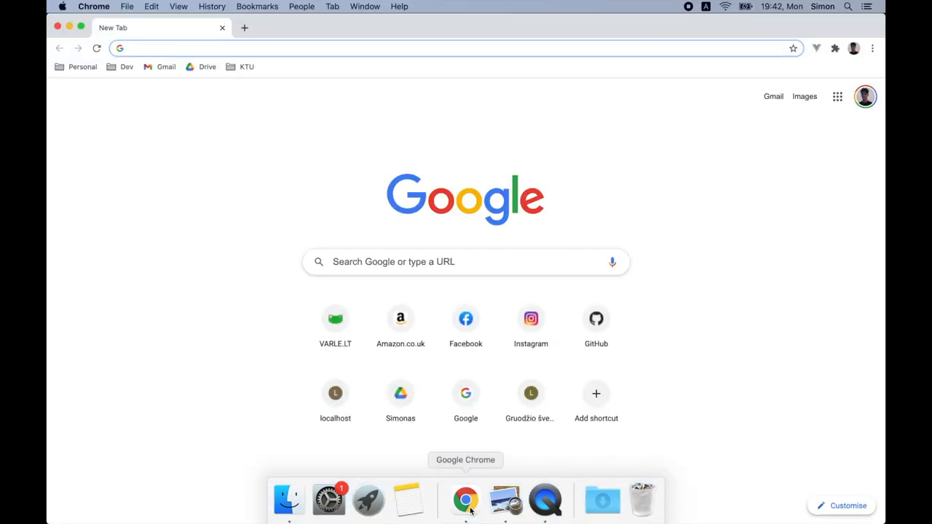
pyautogui.write('composer&oq=composer&aqs=chrome.0.69i59j0l4j69i60l3.894j0j7&sourceid=chrome&ie=UTF-8')
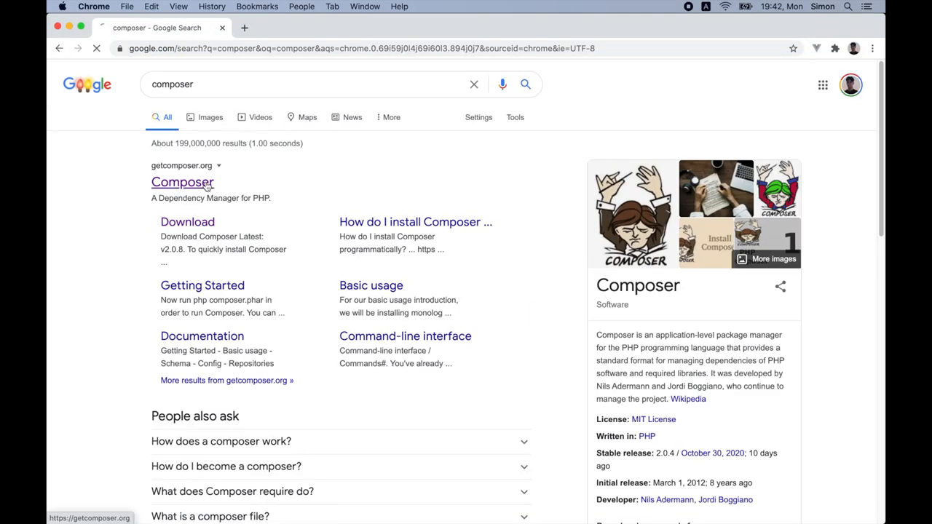
pyautogui.click(182, 182)
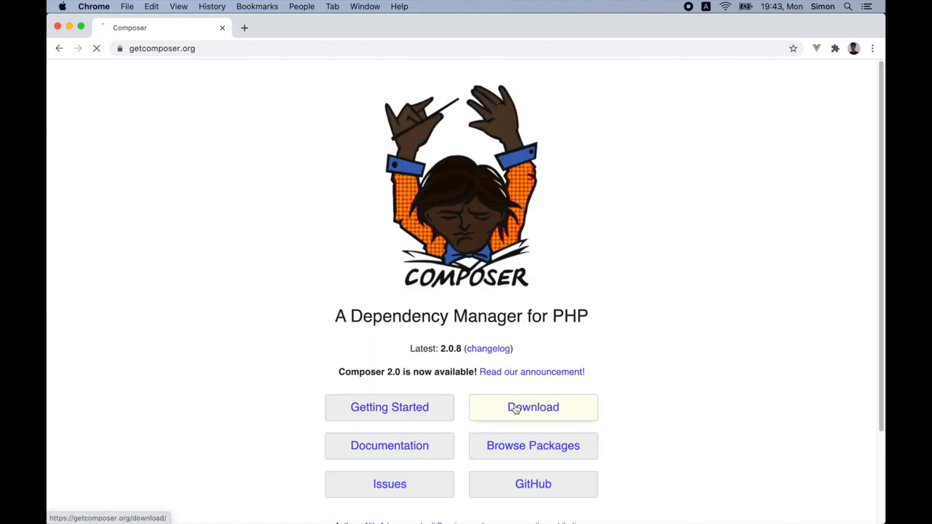
pyautogui.click(533, 408)
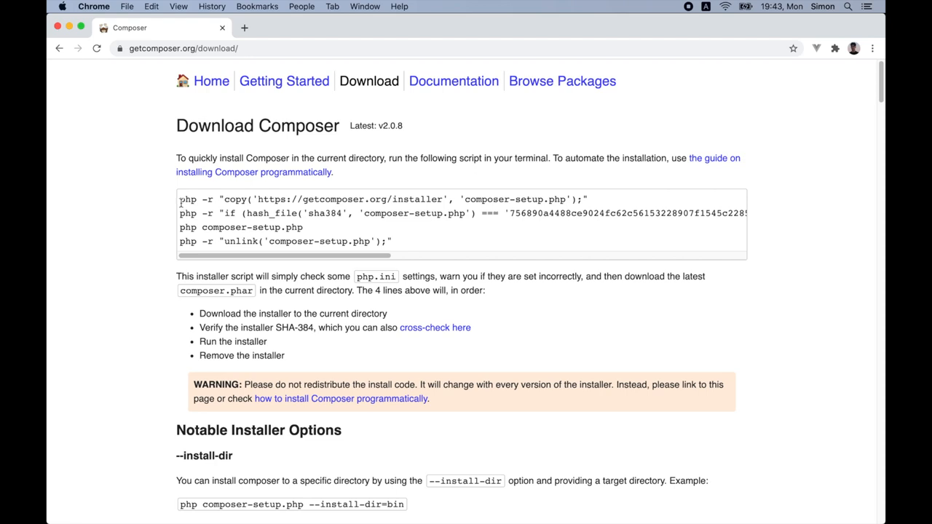
# Copy the four installer lines and run them in Terminal, installing Composer 2.0.8.
pyautogui.moveTo(180, 199); pyautogui.dragTo(393, 241)
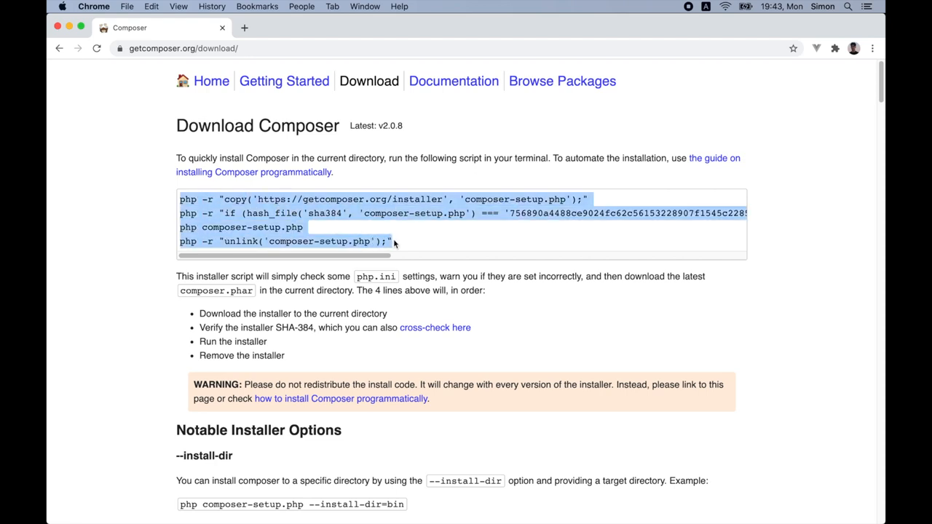
pyautogui.write('term')
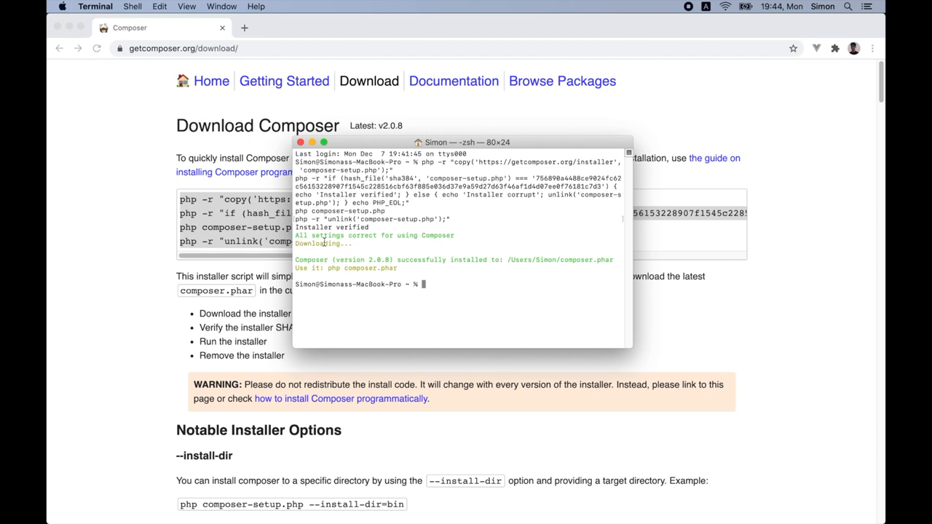
pyautogui.moveTo(391, 212)
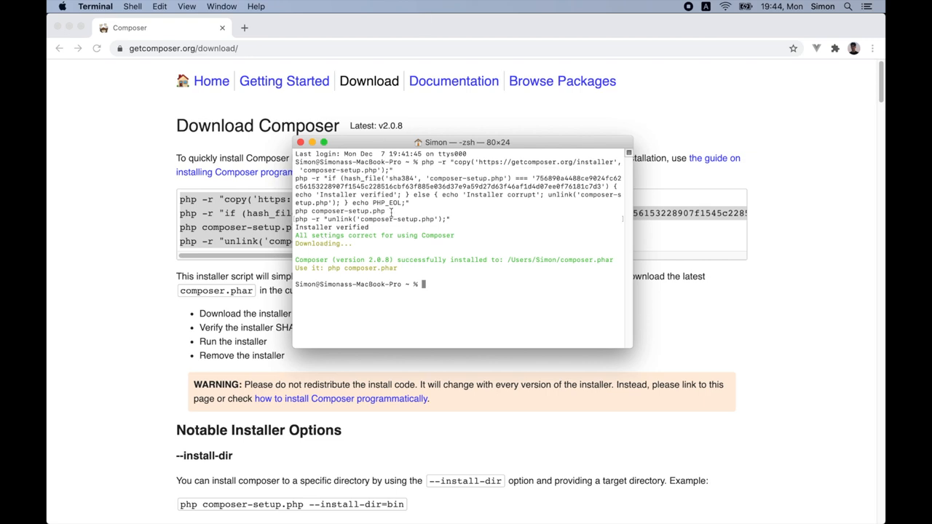
pyautogui.moveTo(468, 222)
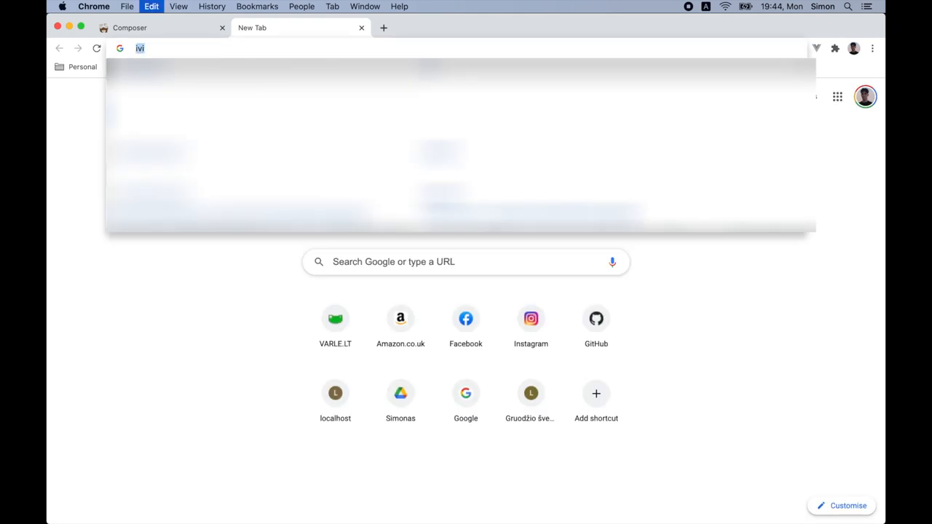
# Search for Visual Studio Code and download the macOS build from its download page.
pyautogui.write('visual studio code go to definition not working php')
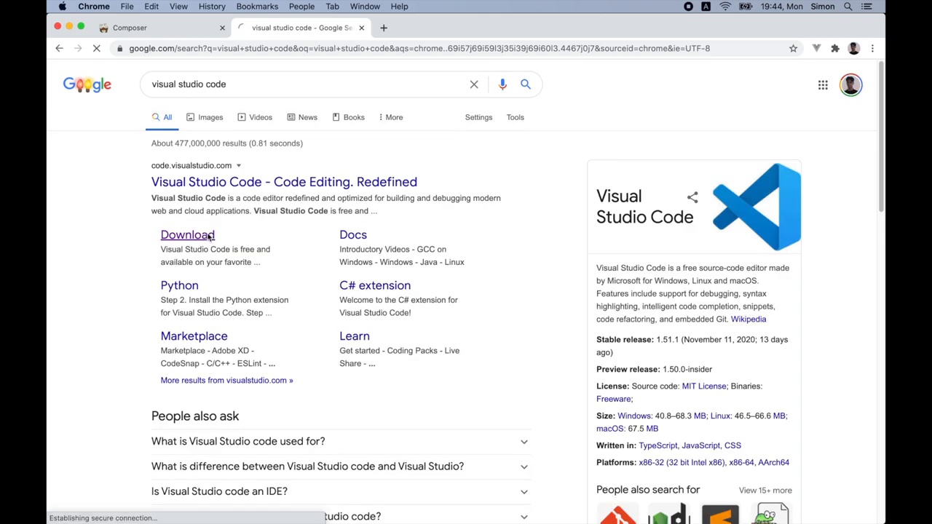
pyautogui.click(187, 234)
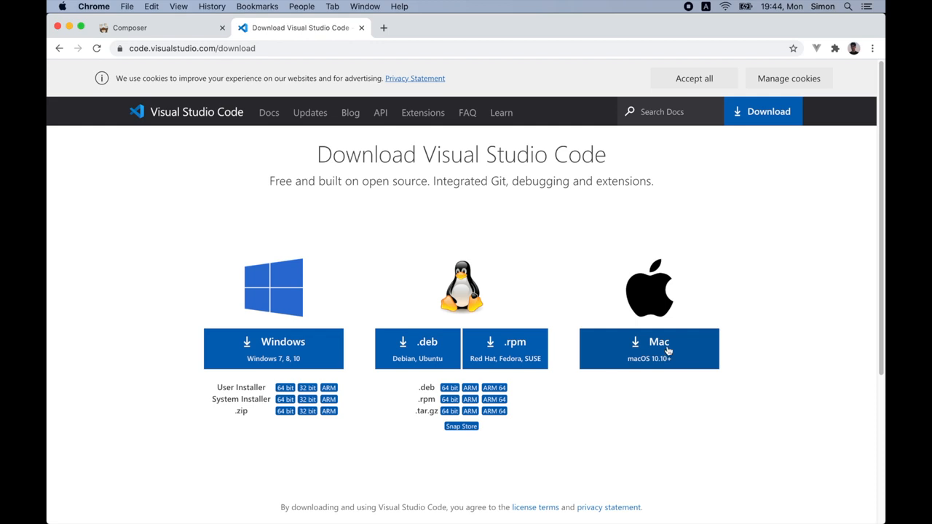
pyautogui.click(648, 349)
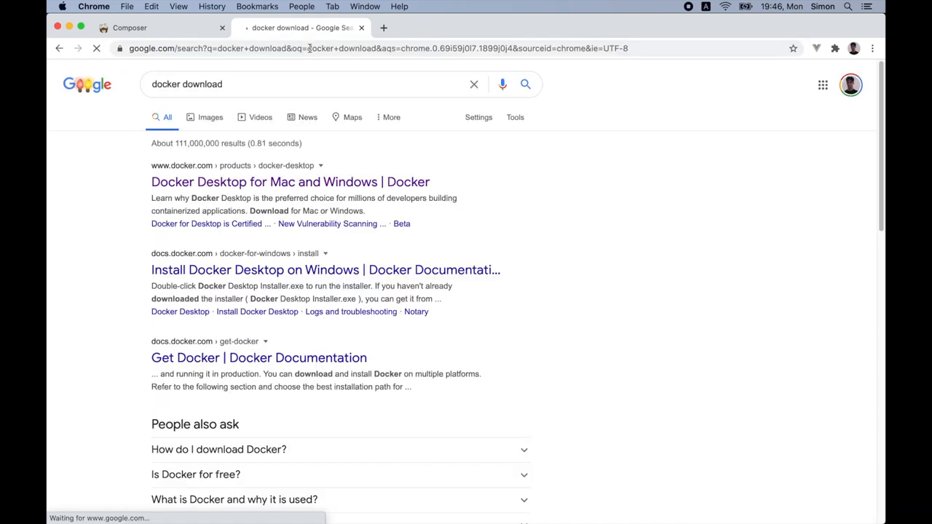
# Open the Docker Desktop page, check the dashboard shows no containers, and close it.
pyautogui.click(289, 181)
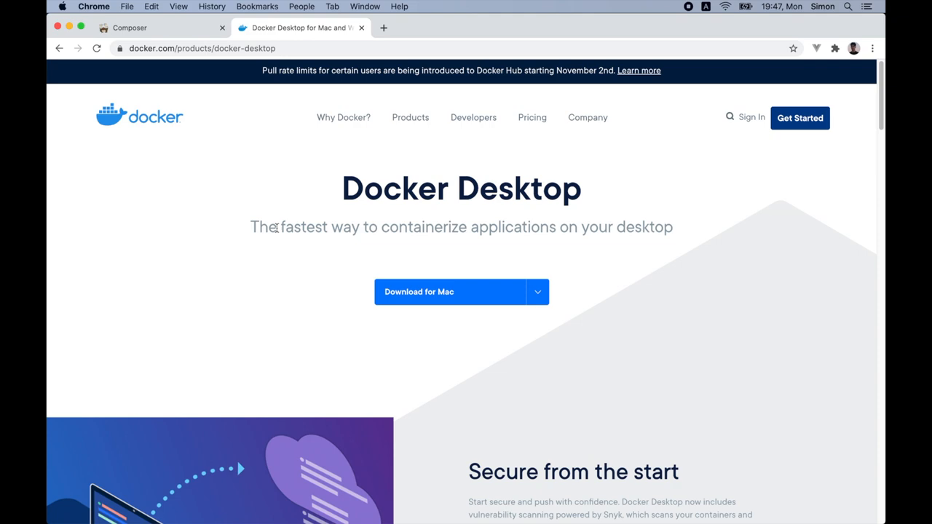
pyautogui.moveTo(282, 402)
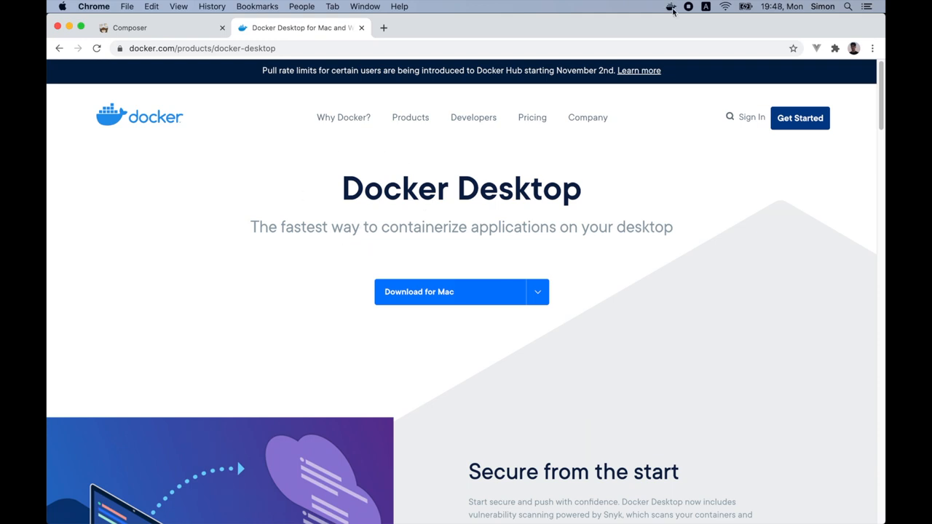
pyautogui.click(670, 6)
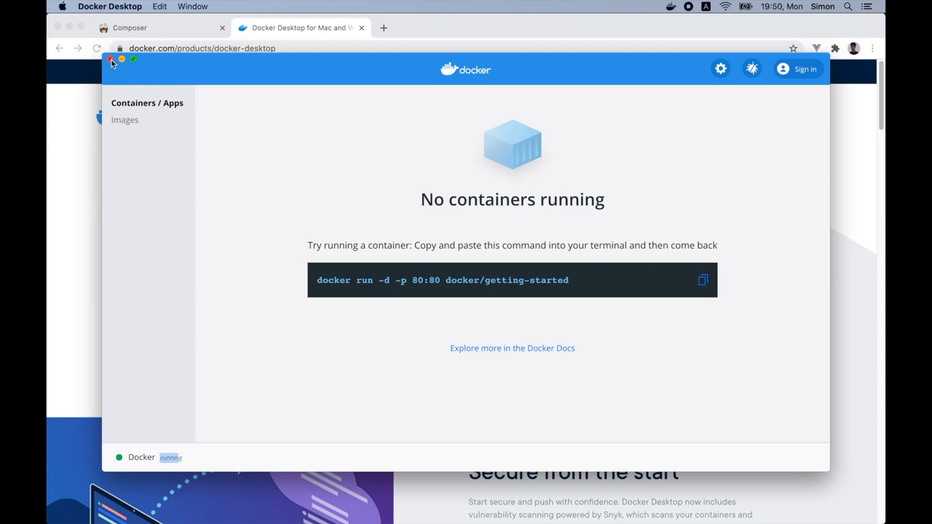
pyautogui.click(112, 59)
pyautogui.write('sequelpro.com')
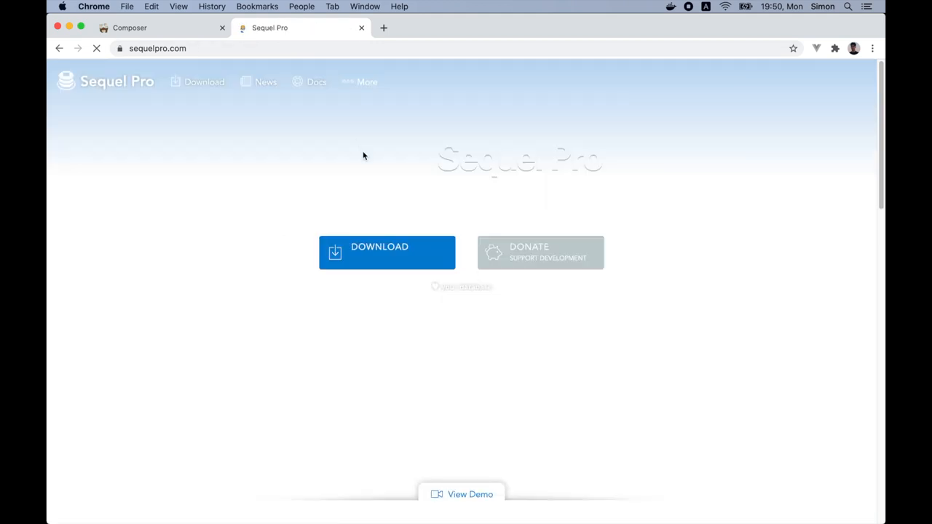
# Download Sequel Pro 1.1.2, mount its disk image and launch the app past the security prompt.
pyautogui.click(387, 251)
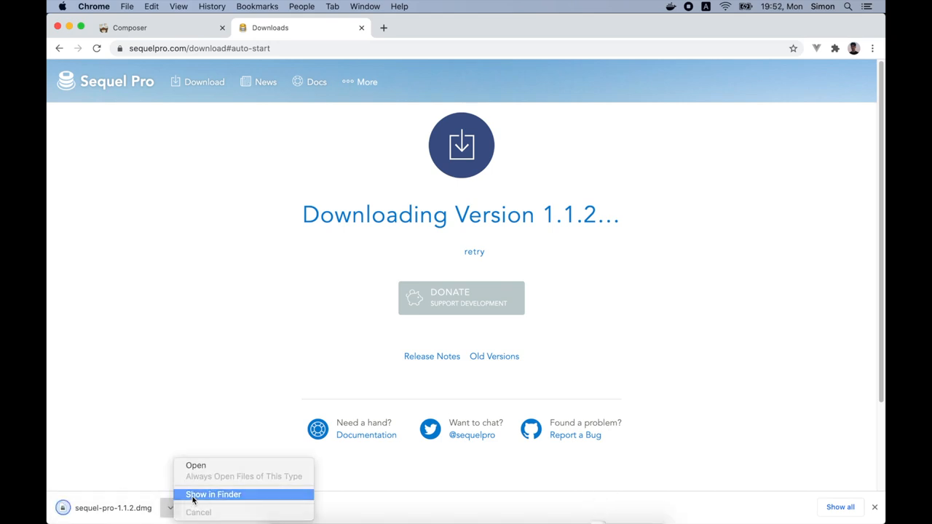
pyautogui.click(213, 494)
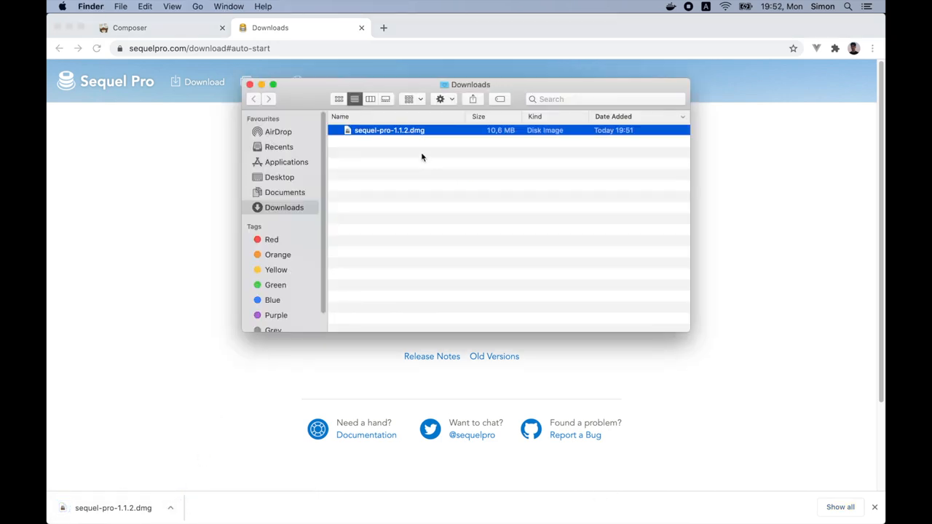
pyautogui.doubleClick(389, 130)
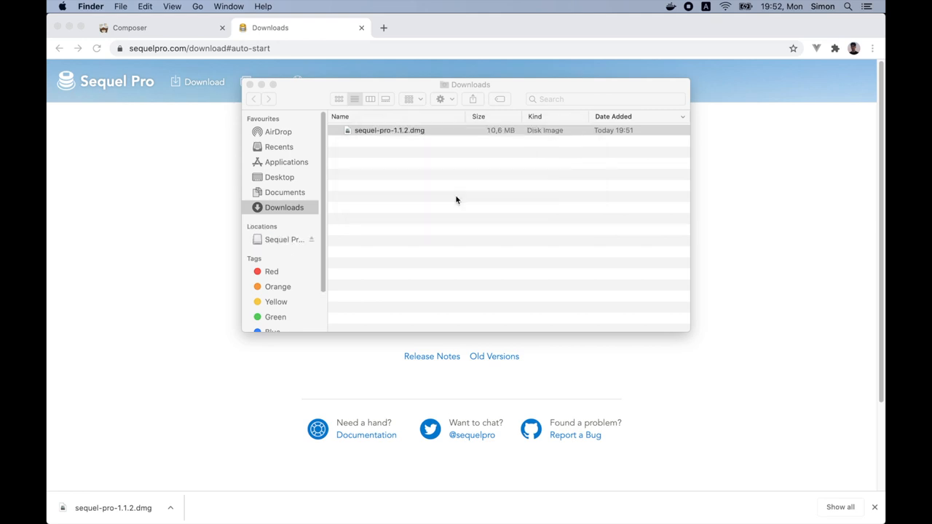
pyautogui.doubleClick(389, 130)
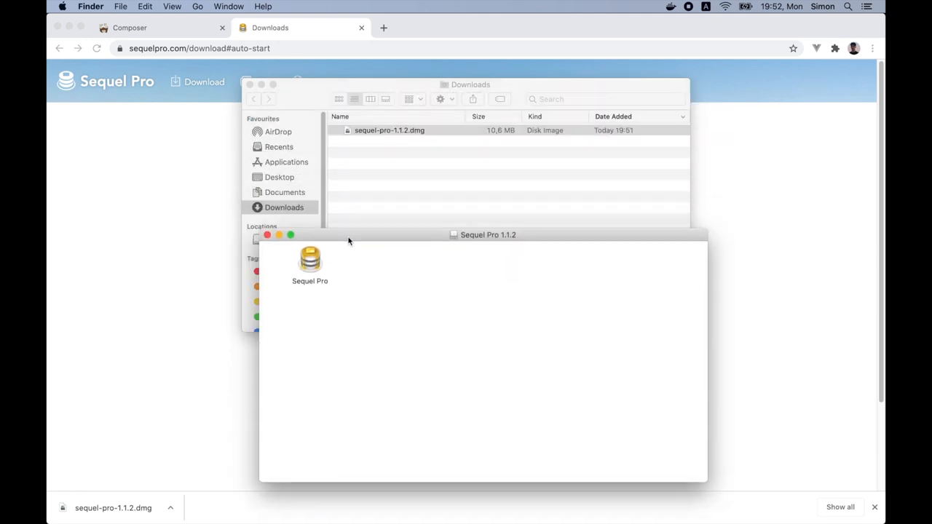
pyautogui.click(310, 260)
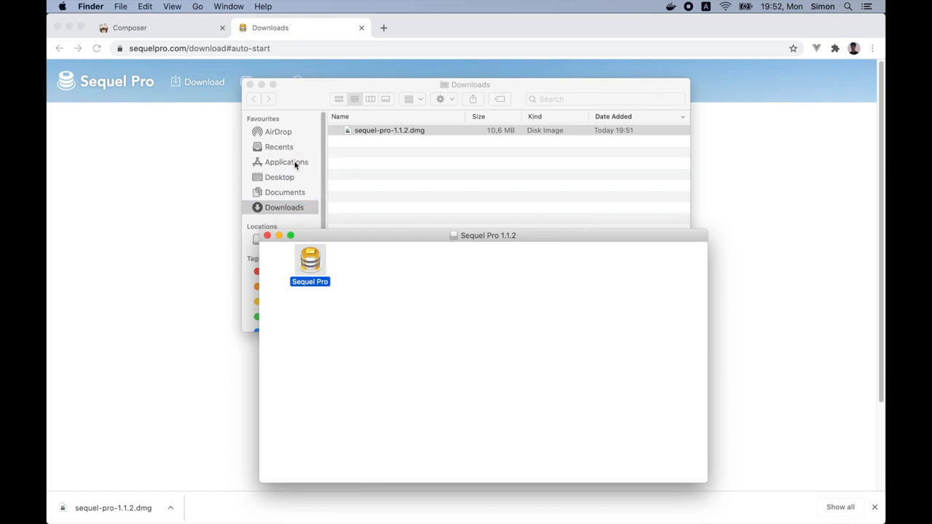
pyautogui.moveTo(279, 244)
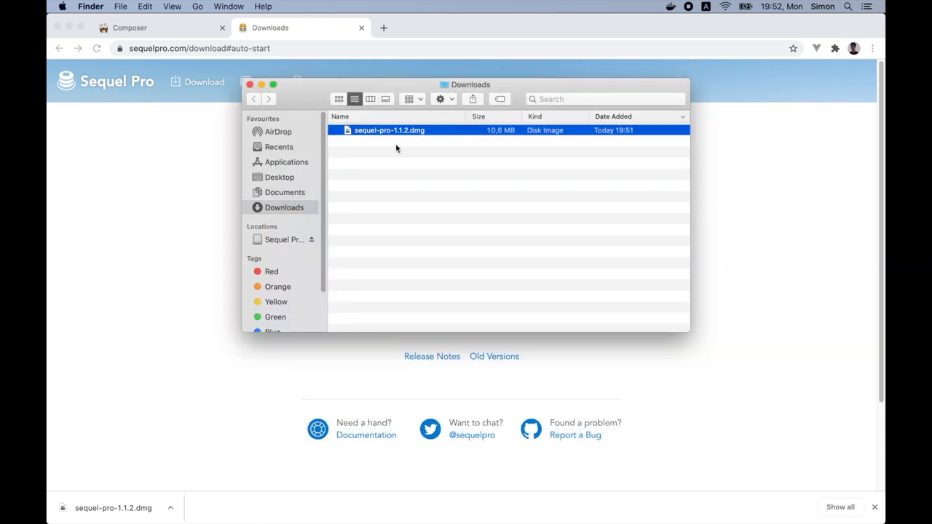
pyautogui.click(250, 85)
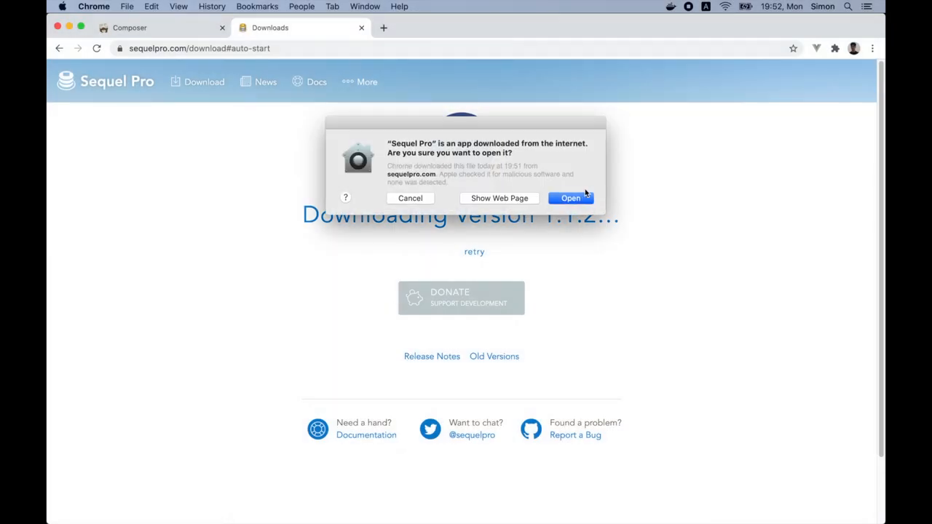
pyautogui.click(571, 198)
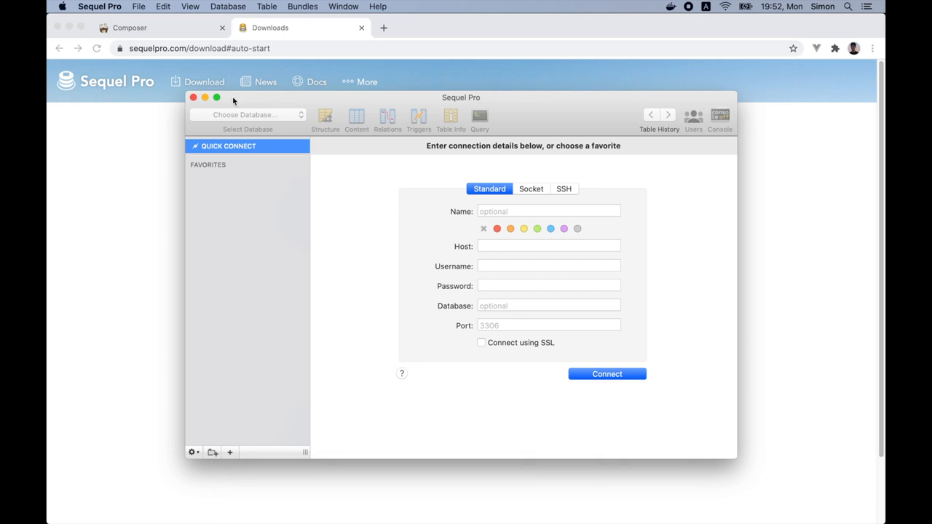
# Close the Sequel Pro window, leaving the mounted Sequel Pro 1.1.2 disk on the desktop.
pyautogui.click(217, 97)
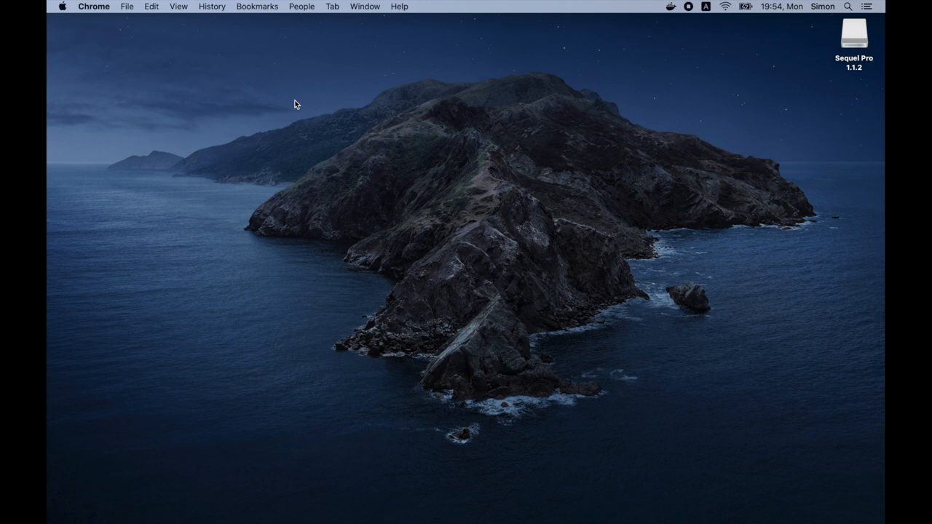
# Run pwd and ls, then cd into Desktop/ and confirm /Users/Simon/Desktop.
pyautogui.write('terminal')
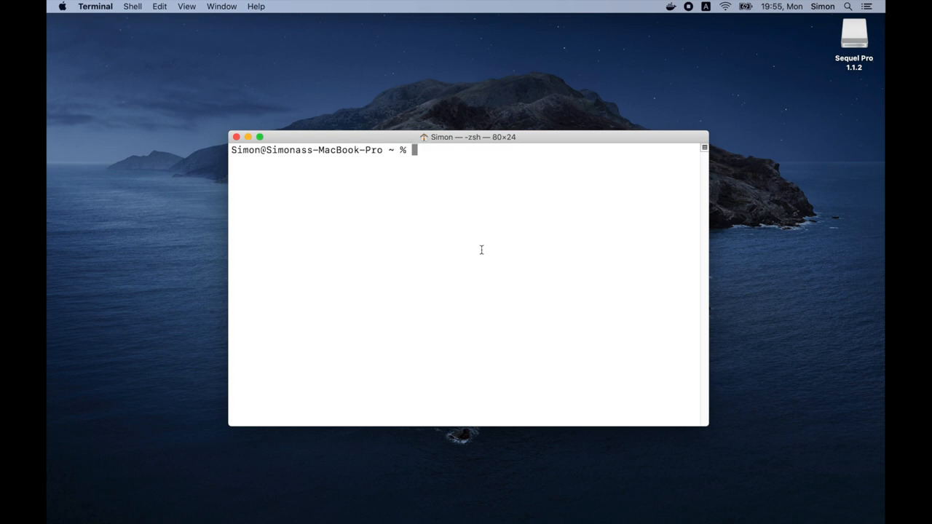
pyautogui.write('pwd')
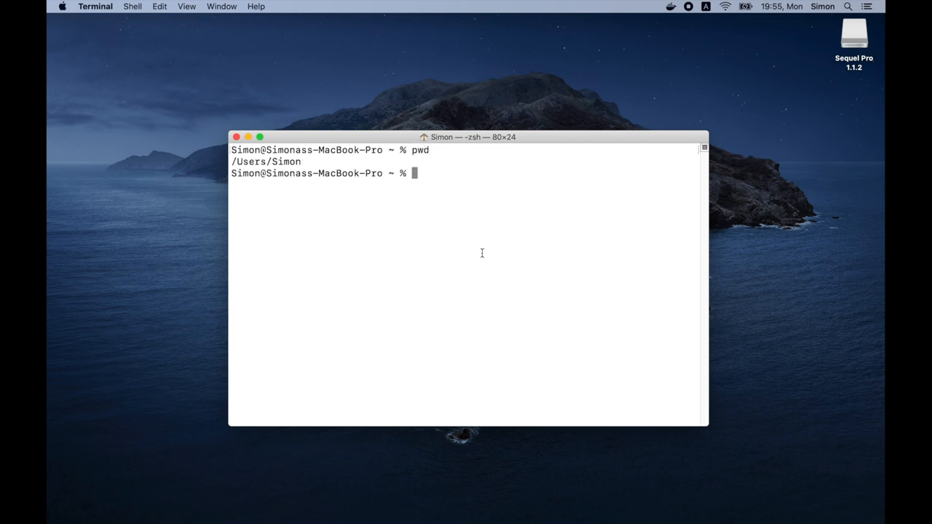
pyautogui.moveTo(557, 191)
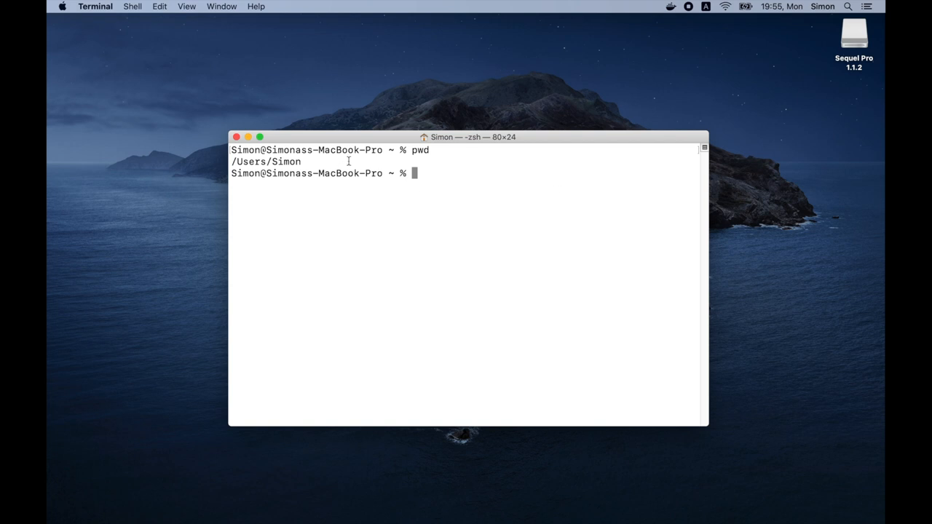
pyautogui.doubleClick(287, 161)
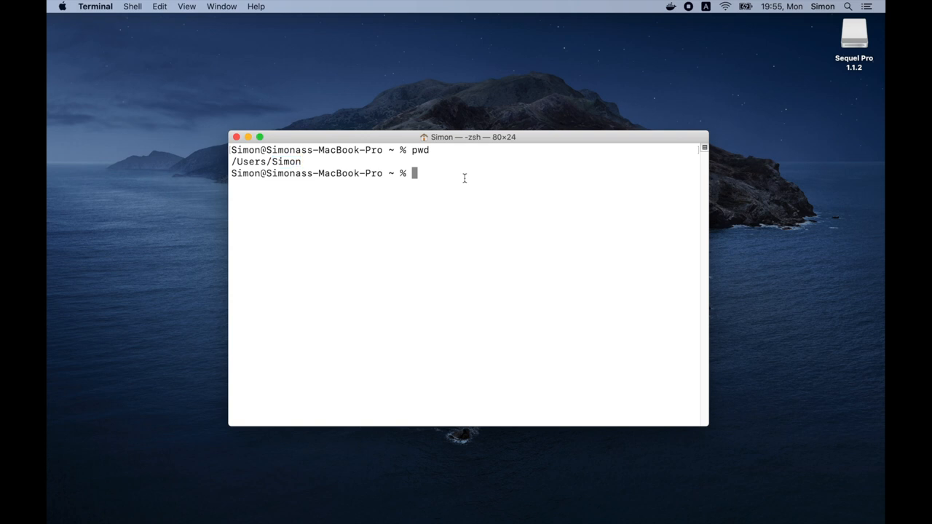
pyautogui.write('ls')
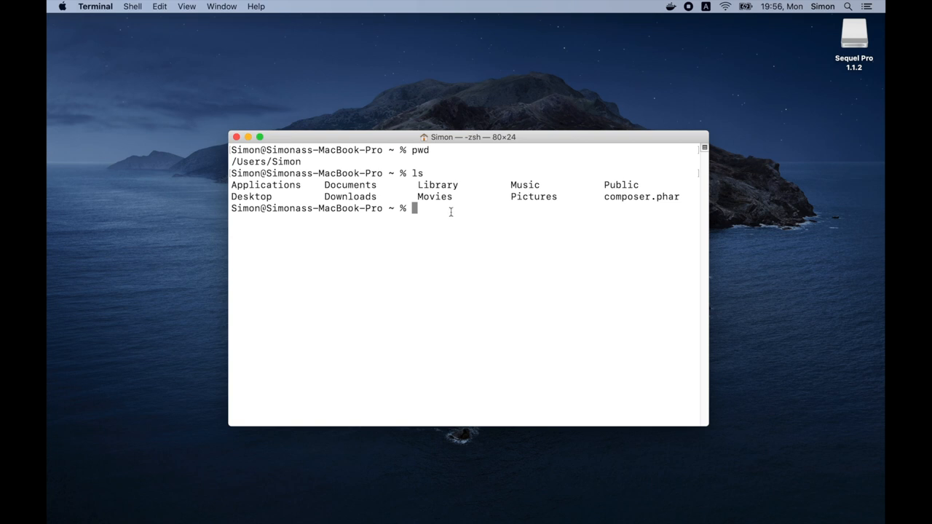
pyautogui.doubleClick(250, 197)
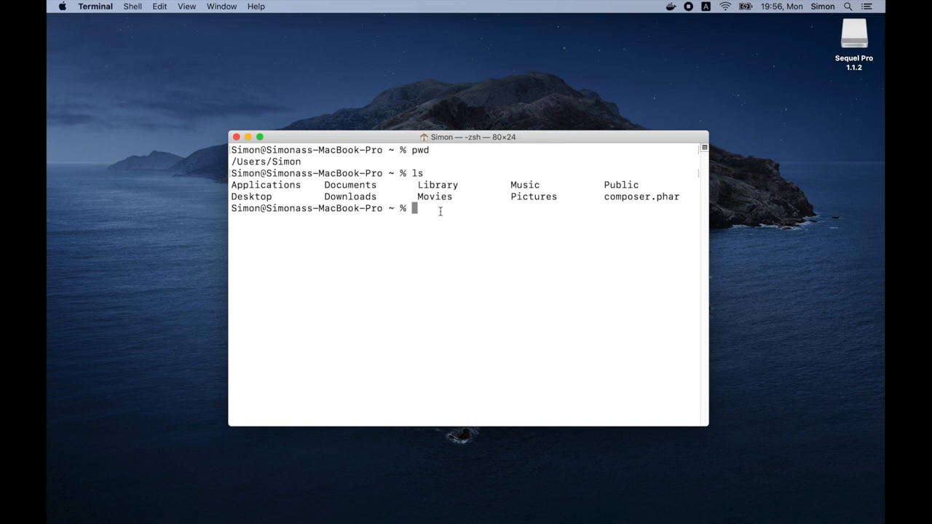
pyautogui.write('cd')
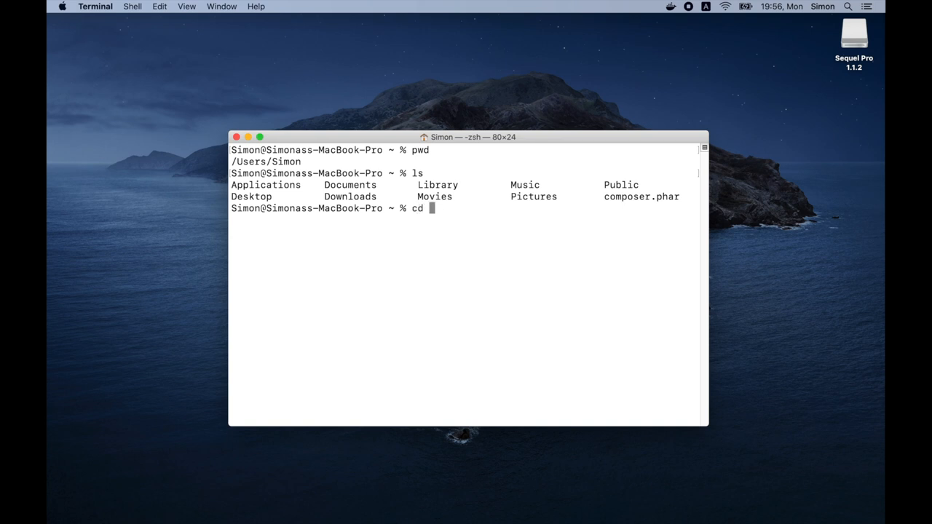
pyautogui.write('Desktop/')
pyautogui.write('pwd')
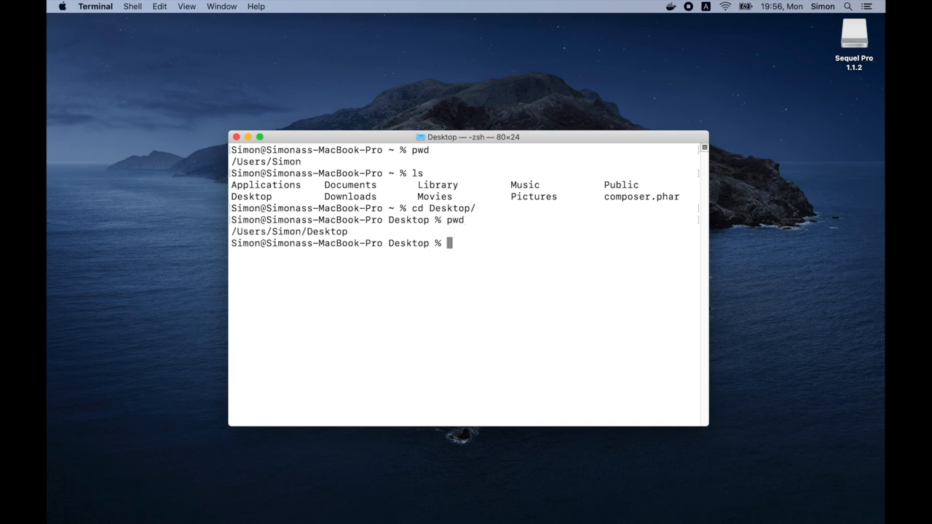
pyautogui.doubleClick(327, 232)
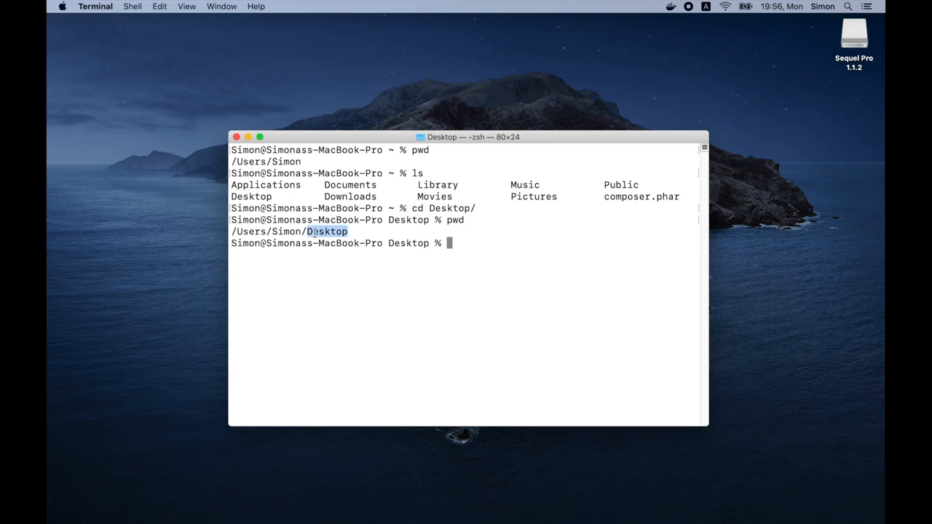
pyautogui.moveTo(534, 257)
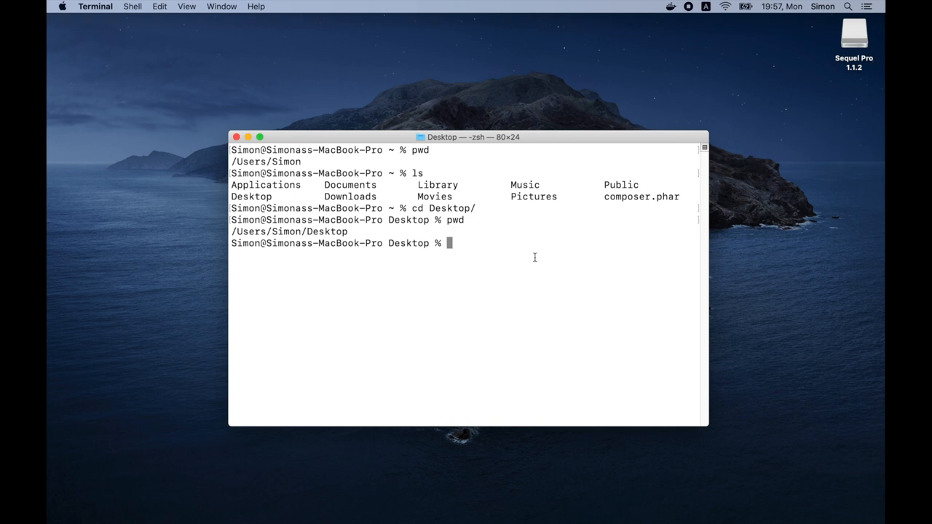
# Run composer create-project --prefer-dist laravel/laravel blog, then open blog in VS Code.
pyautogui.write('composer')
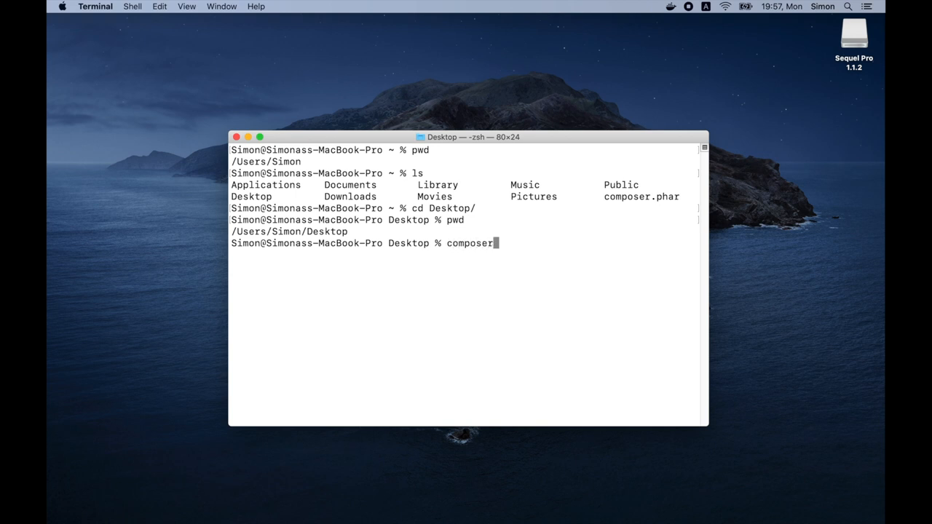
pyautogui.write('create-project --prefer')
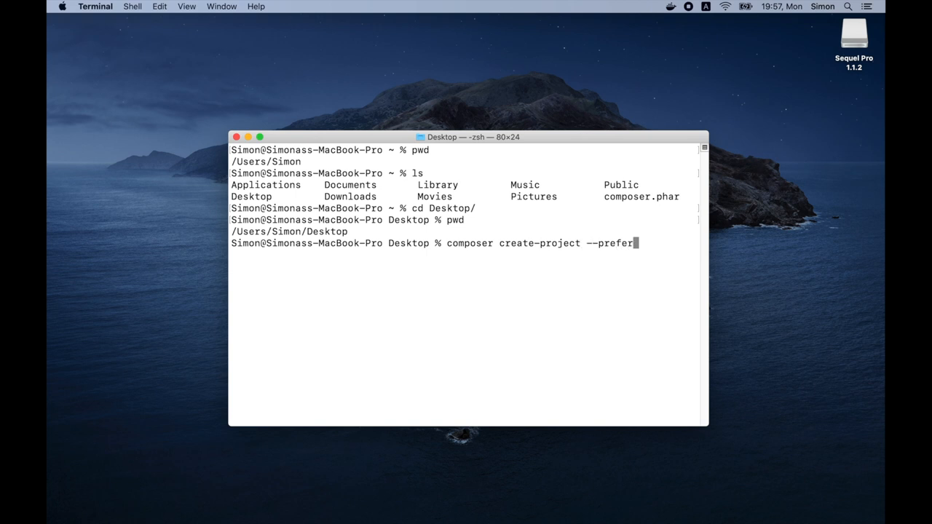
pyautogui.write('-dist laravel')
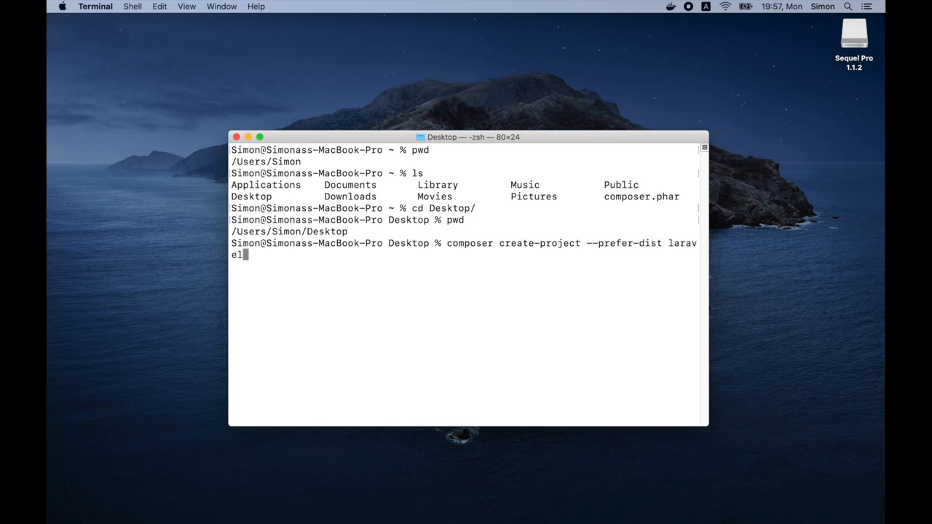
pyautogui.write('/laravel blog')
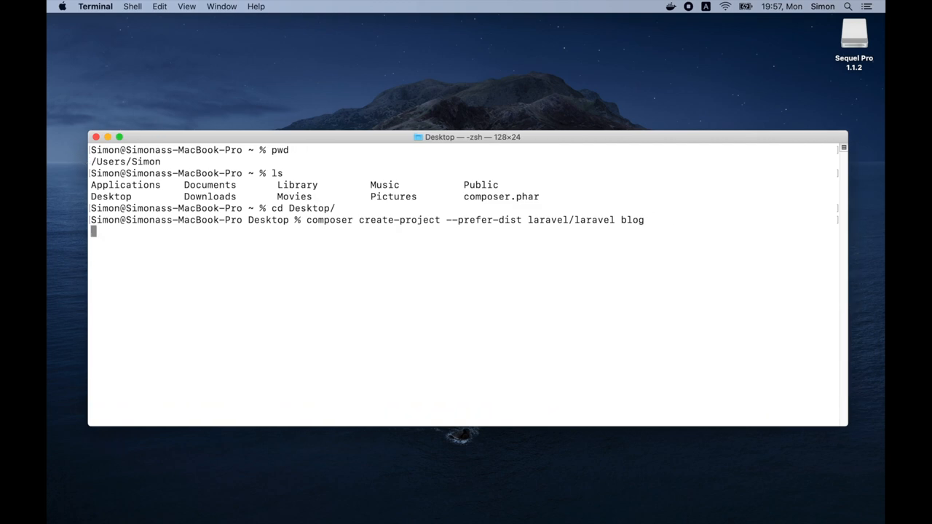
pyautogui.press('Return')
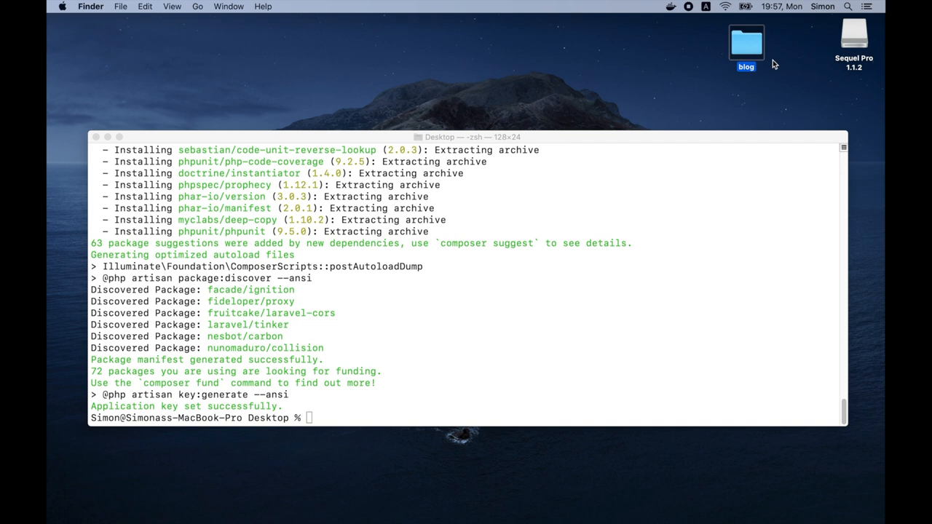
pyautogui.moveTo(541, 233)
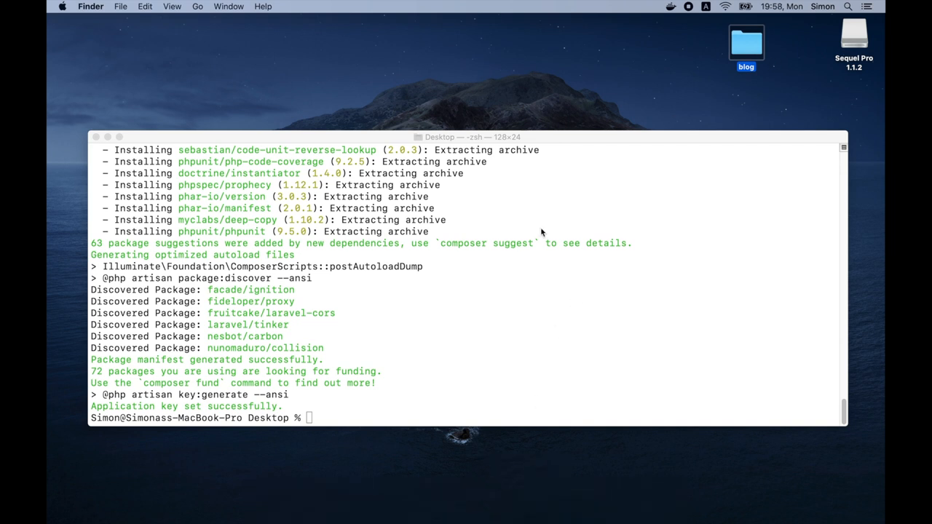
pyautogui.press('cmd+space')
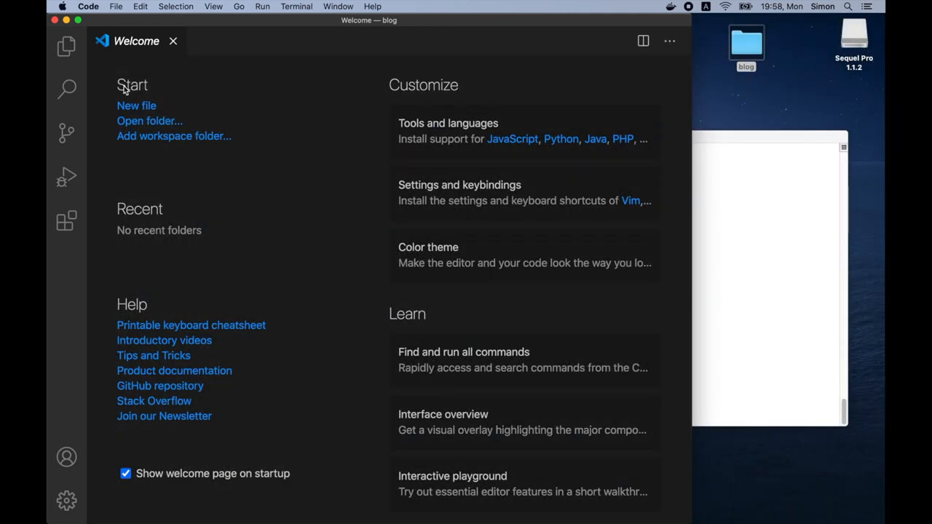
# Show the project in Explorer and add docker-compose.yml defining nginx, php and mysql services.
pyautogui.click(66, 46)
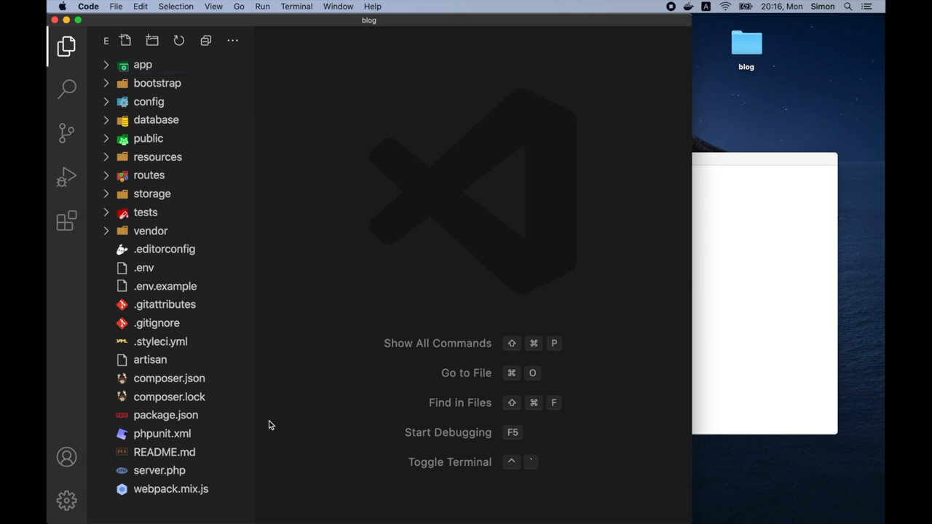
pyautogui.rightClick(242, 352)
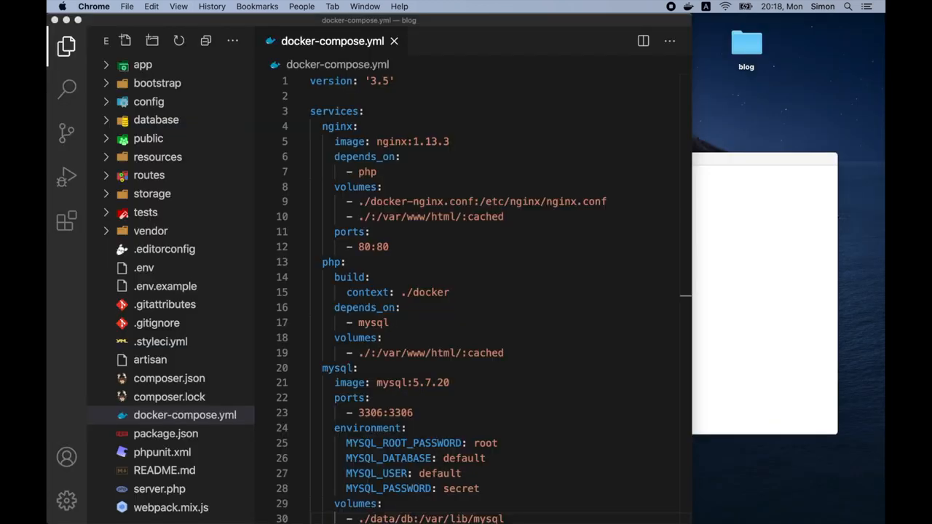
# Create docker-nginx.conf in the project root and open it to paste the server block.
pyautogui.scroll(-3)
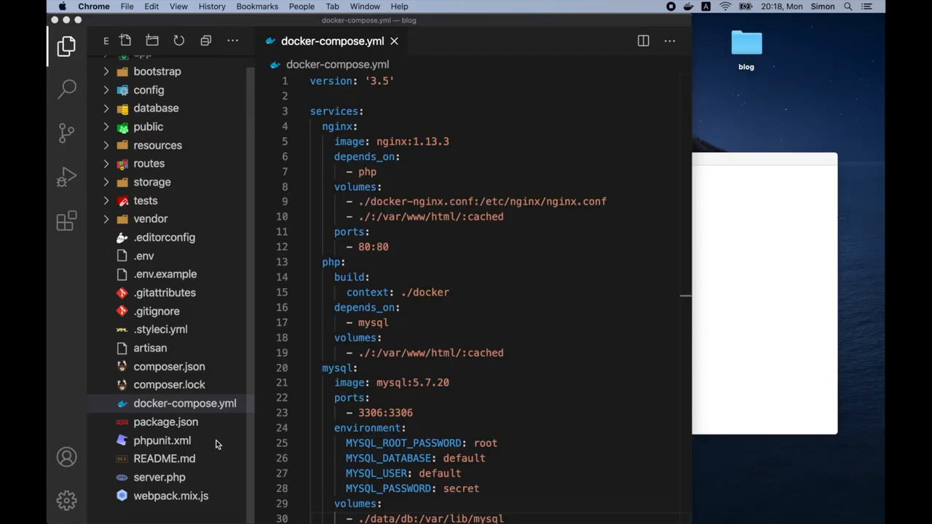
pyautogui.rightClick(215, 444)
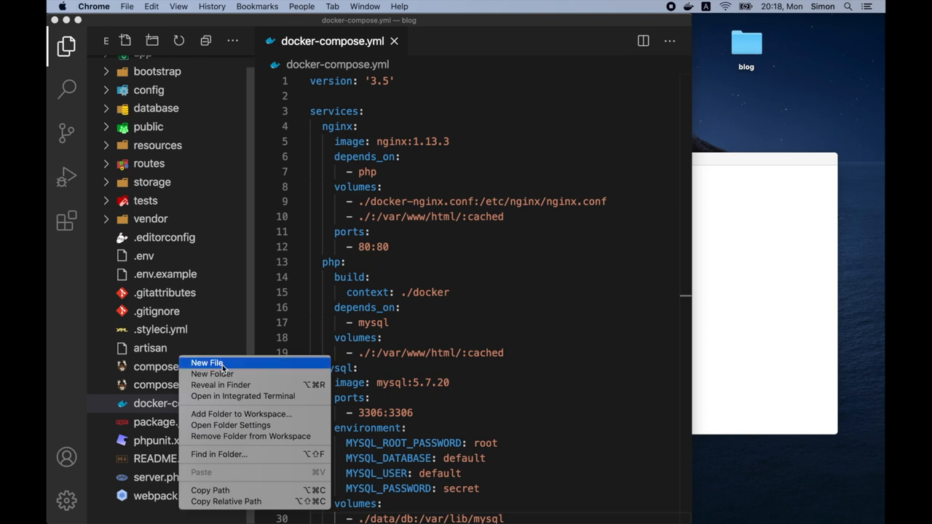
pyautogui.click(207, 362)
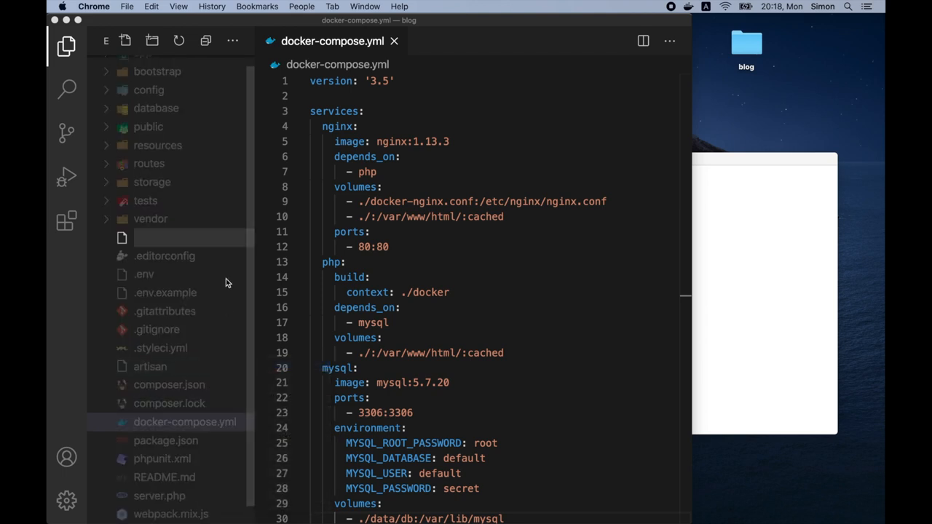
pyautogui.write('docker-')
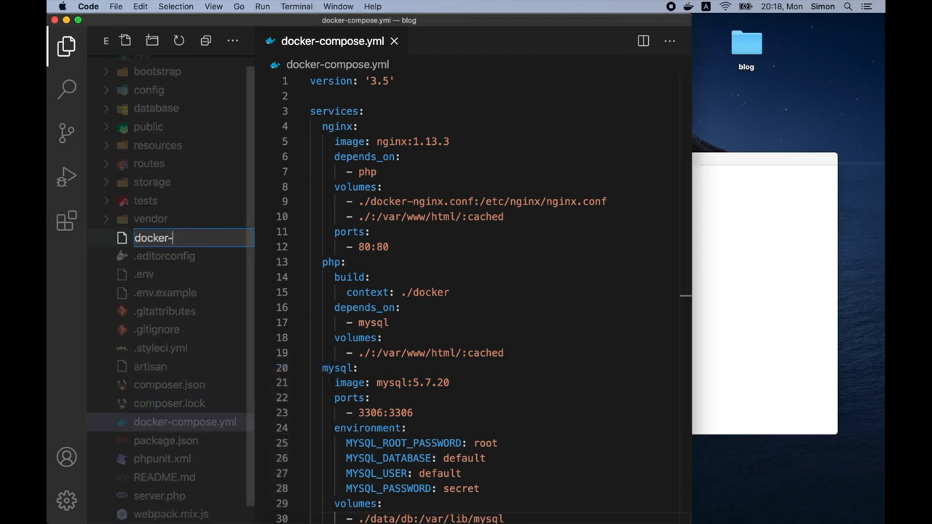
pyautogui.write('nginx.conf')
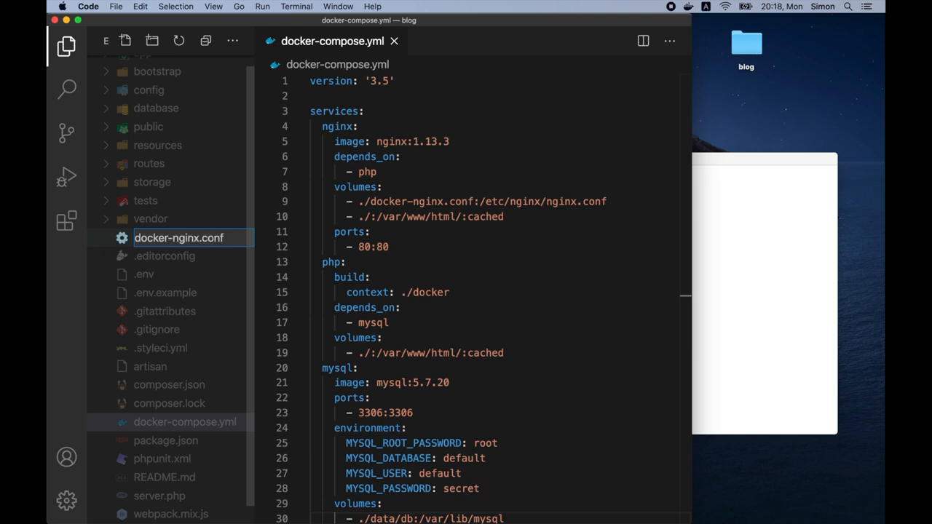
pyautogui.doubleClick(179, 238)
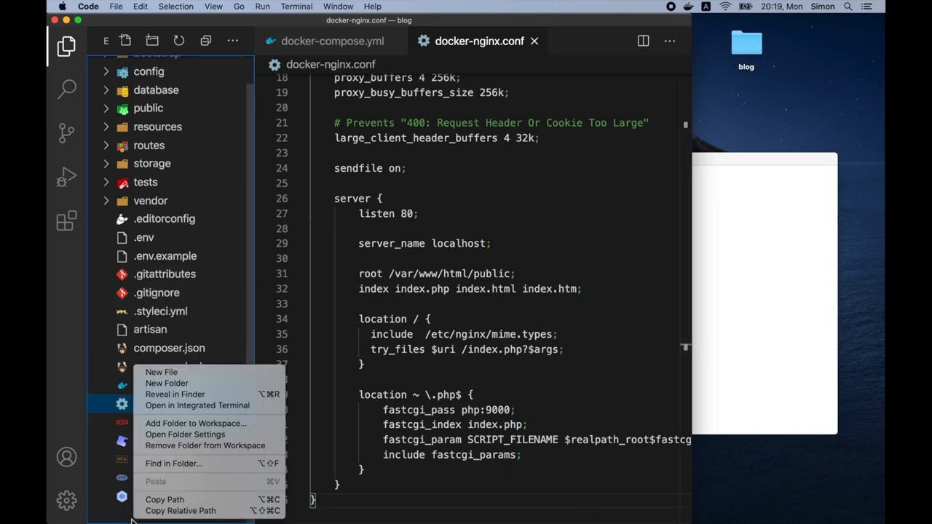
# Create a 'Docker' folder in the blog project root and add a Dockerfile inside it.
pyautogui.click(162, 372)
pyautogui.write('Docker')
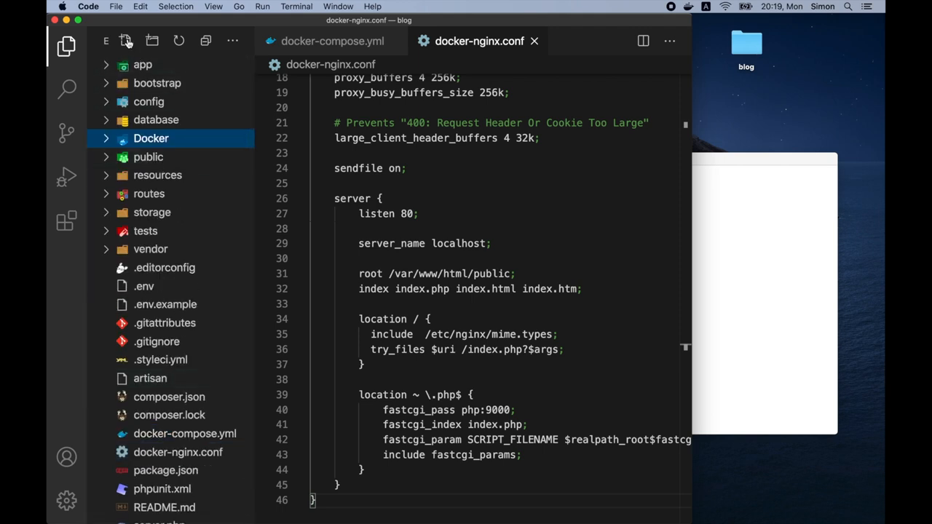
pyautogui.click(125, 40)
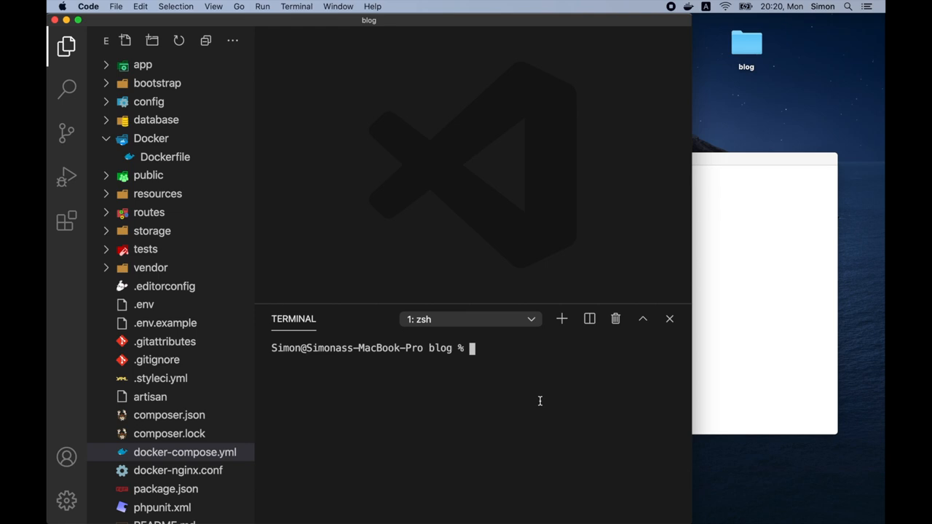
# Run docker-compose up -d to pull images and create the mysql, php and nginx containers.
pyautogui.write('docker')
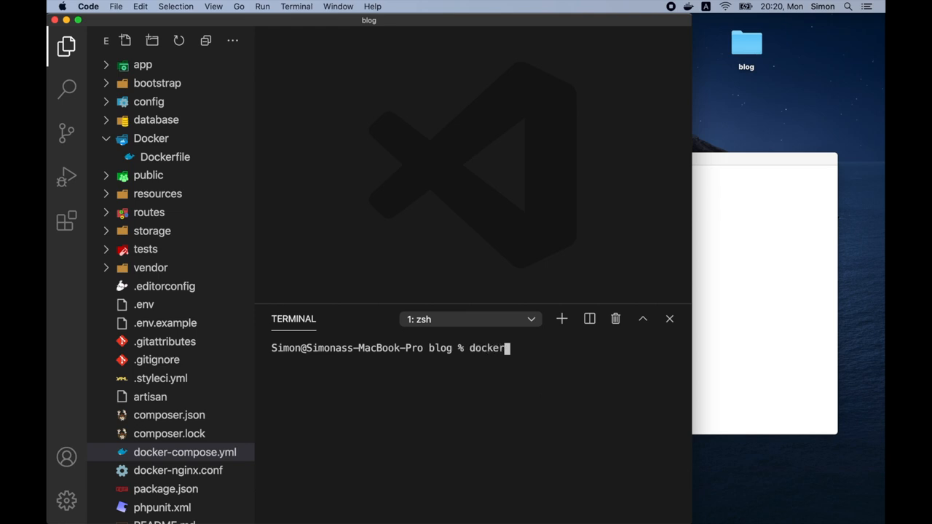
pyautogui.write('-compose u')
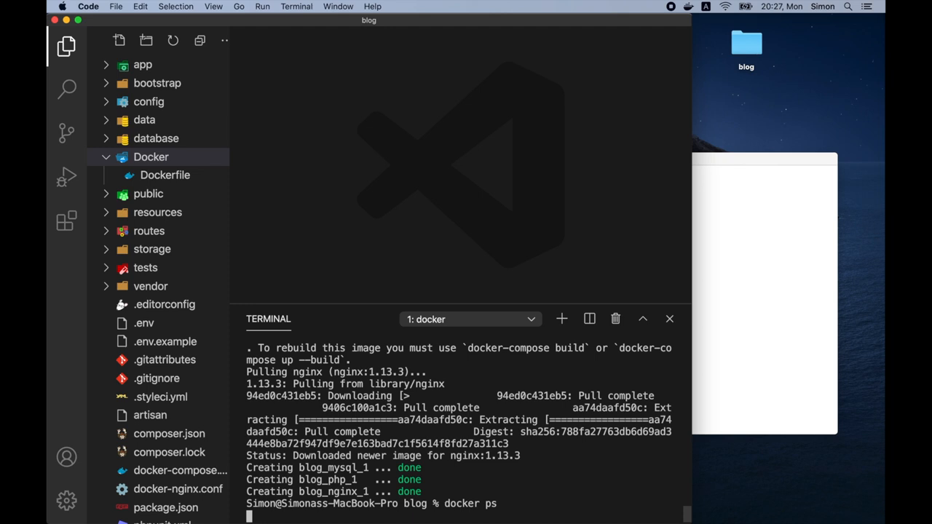
# List containers with docker ps, remove them with docker-compose down, then restart with docker-compose up -d.
pyautogui.press('Return')
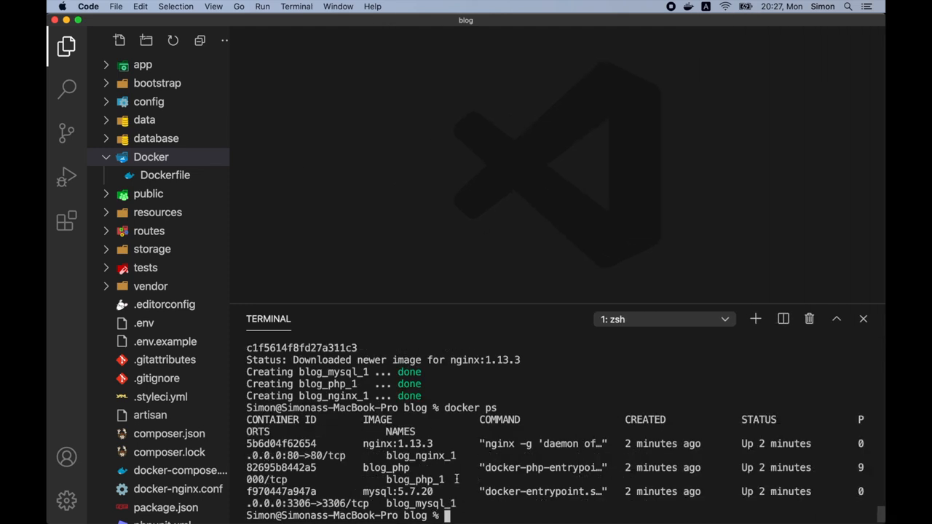
pyautogui.write('d')
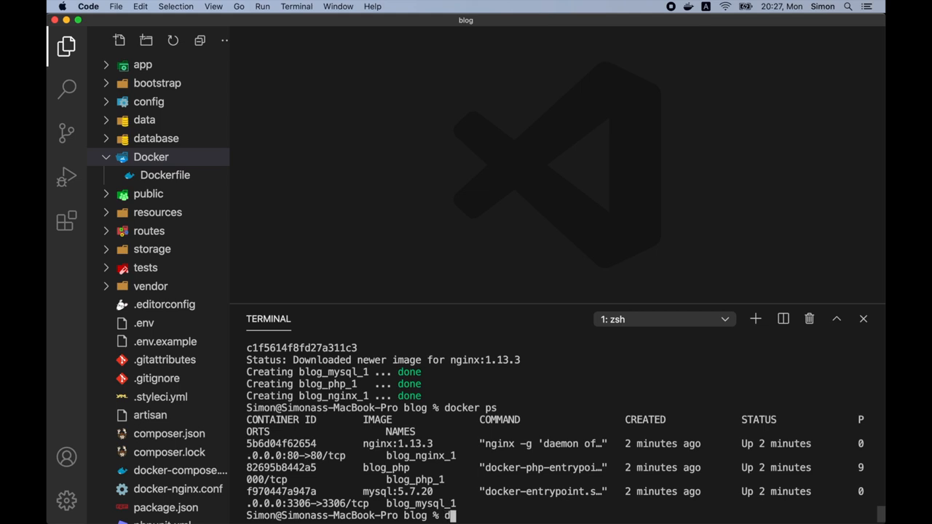
pyautogui.write('ocker-c')
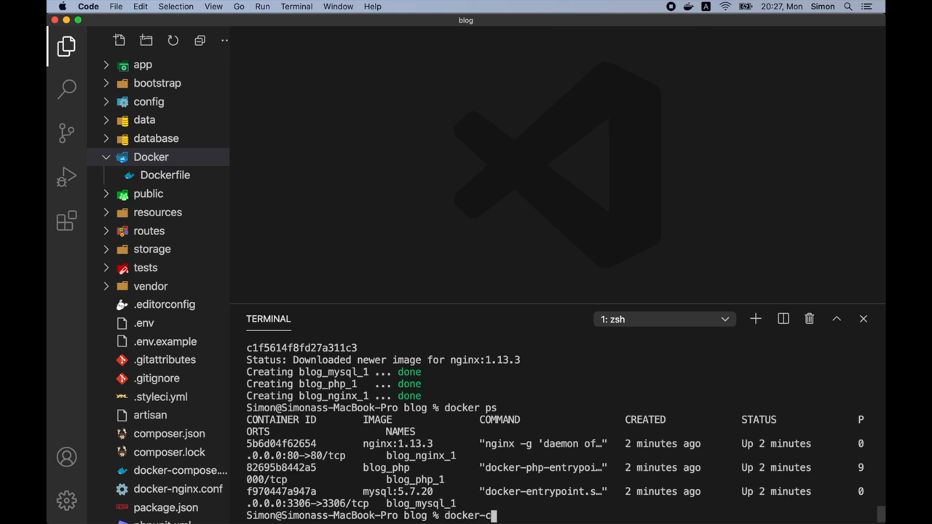
pyautogui.write('ompose down')
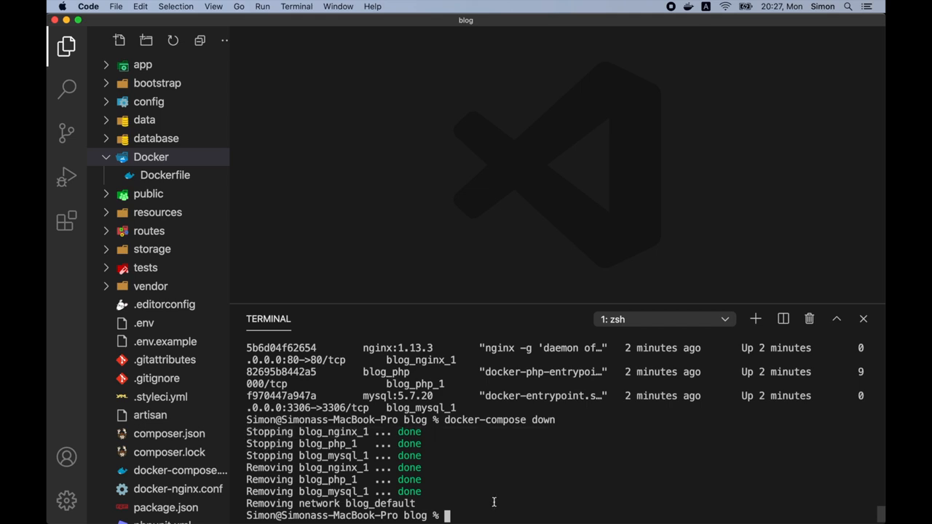
pyautogui.write('docker-compose up -')
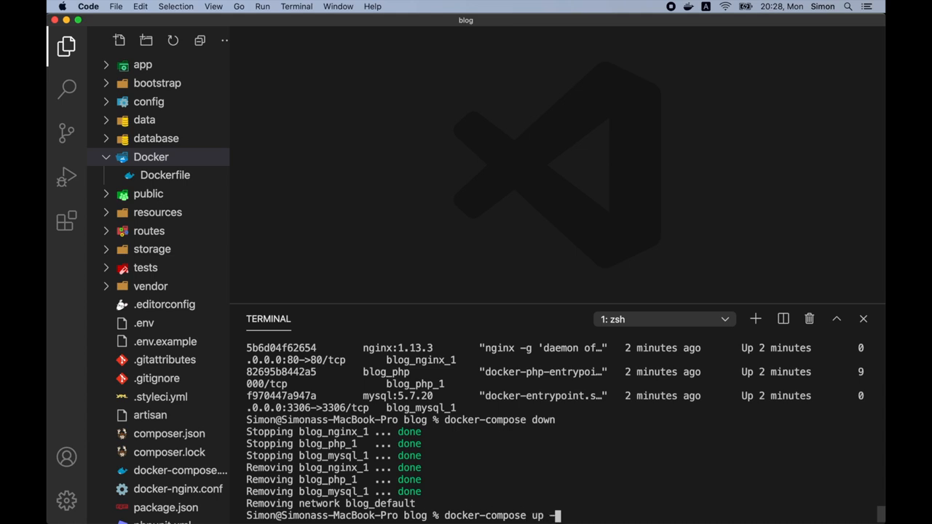
pyautogui.write('d')
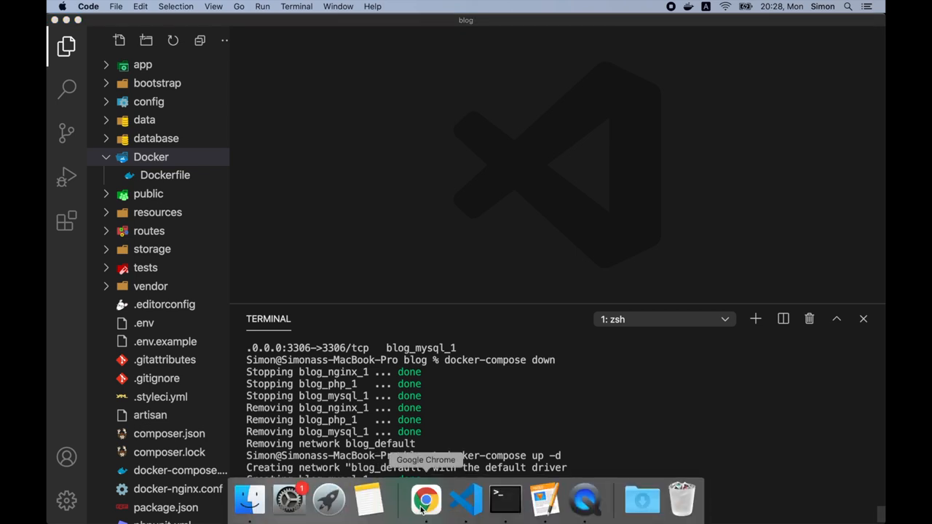
# Confirm the Laravel welcome page loads at localhost in Chrome, then return to the editor.
pyautogui.click(426, 500)
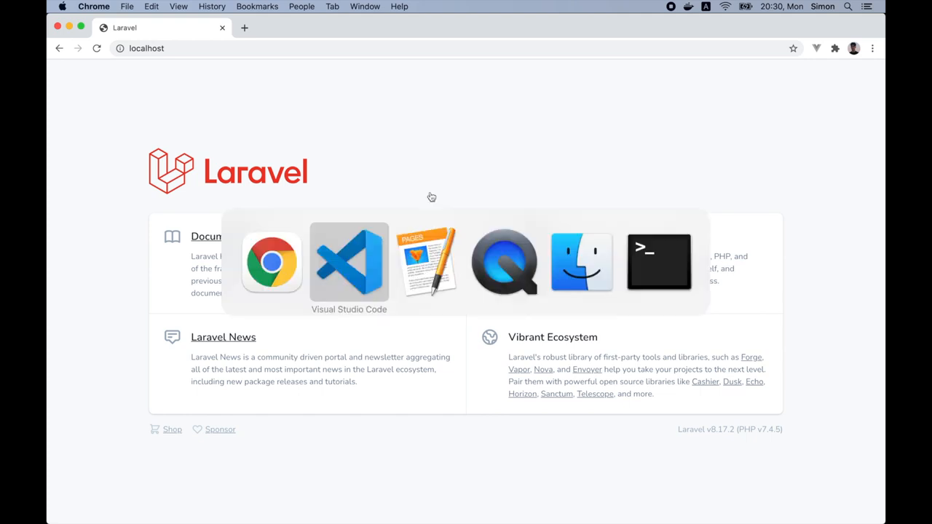
pyautogui.click(349, 262)
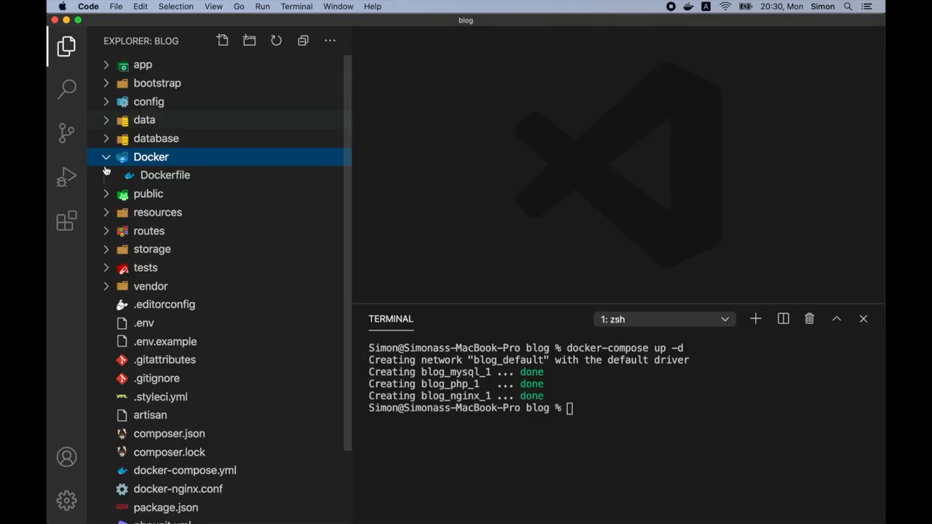
# Search the Extensions view for 'laravel blade snippets' and install Laravel Blade Snippets.
pyautogui.click(66, 221)
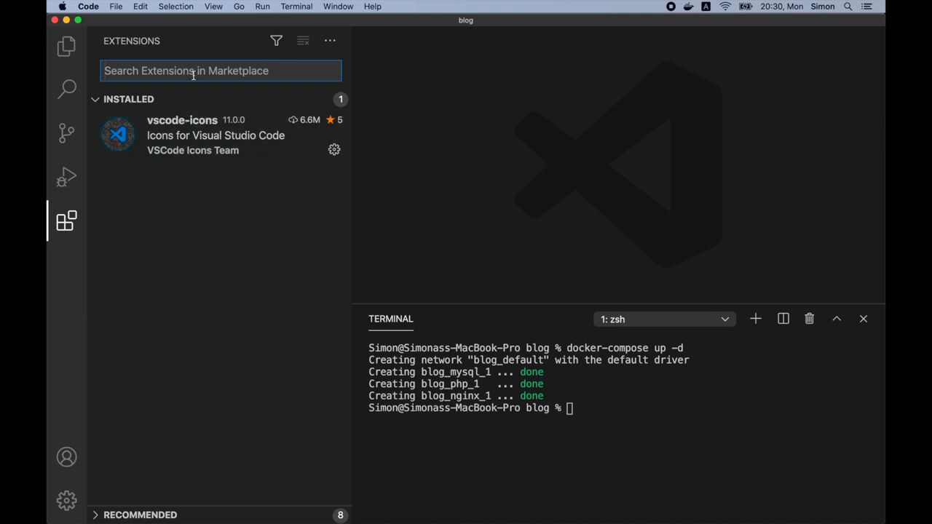
pyautogui.write('laravel blade snippets')
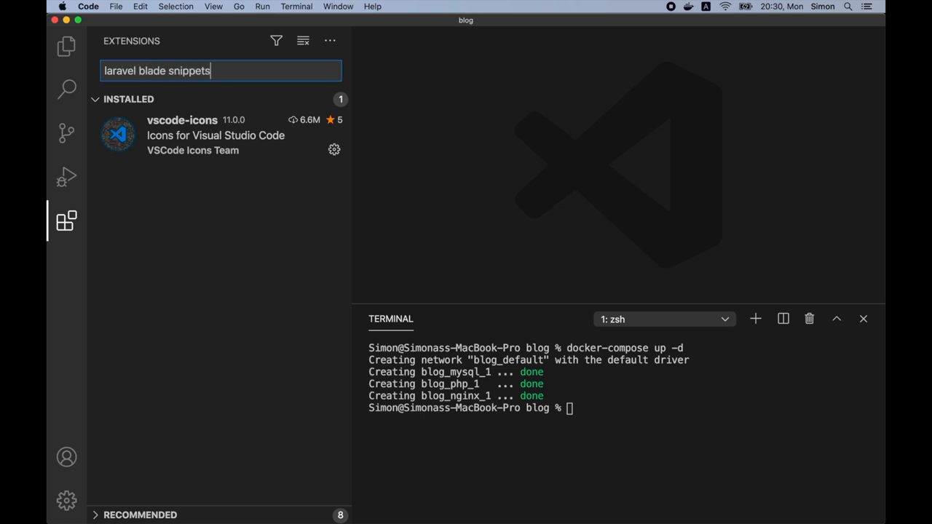
pyautogui.write('laravel blade snippets')
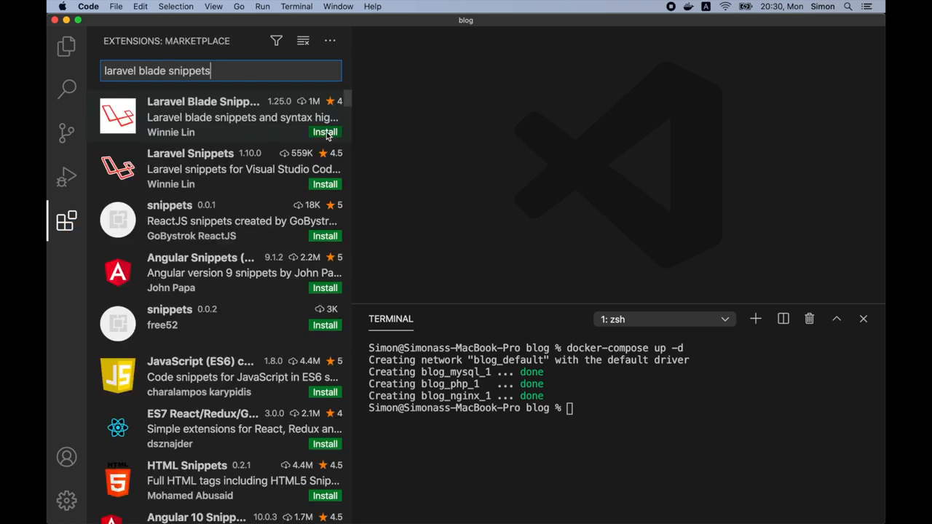
pyautogui.click(204, 116)
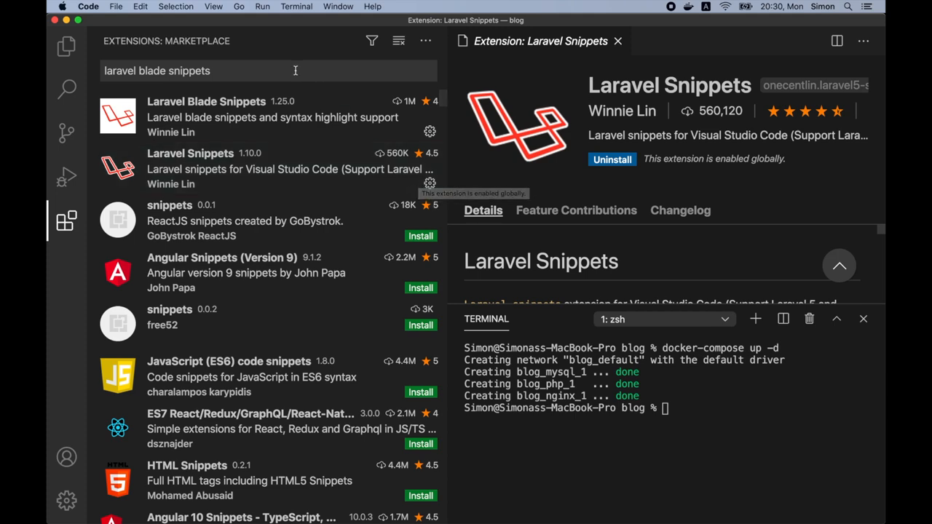
# Search 'php' and install PHP Intelephense and PHP Namespace Resolver.
pyautogui.write('php')
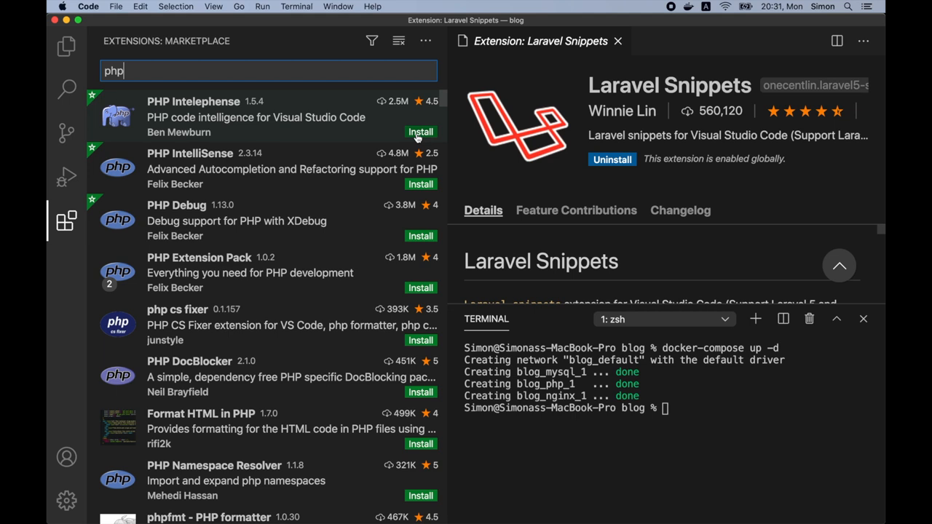
pyautogui.click(218, 167)
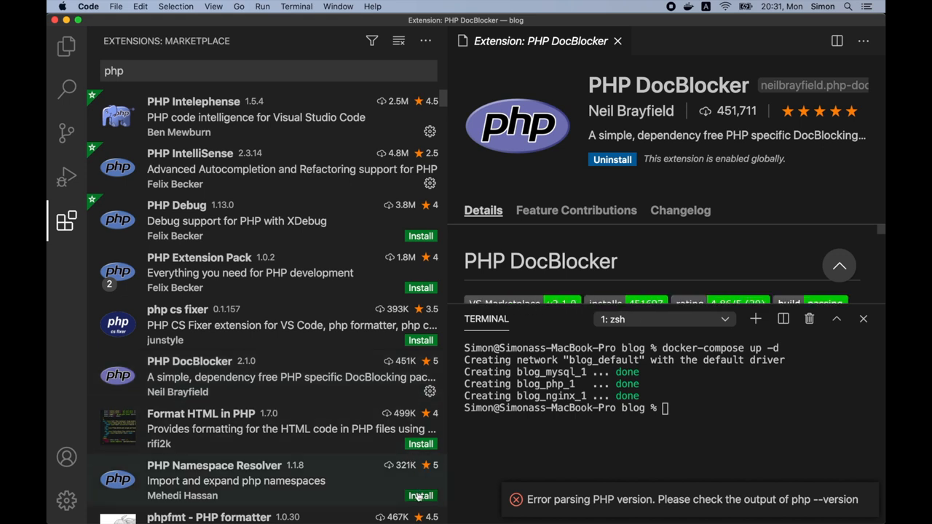
pyautogui.click(214, 473)
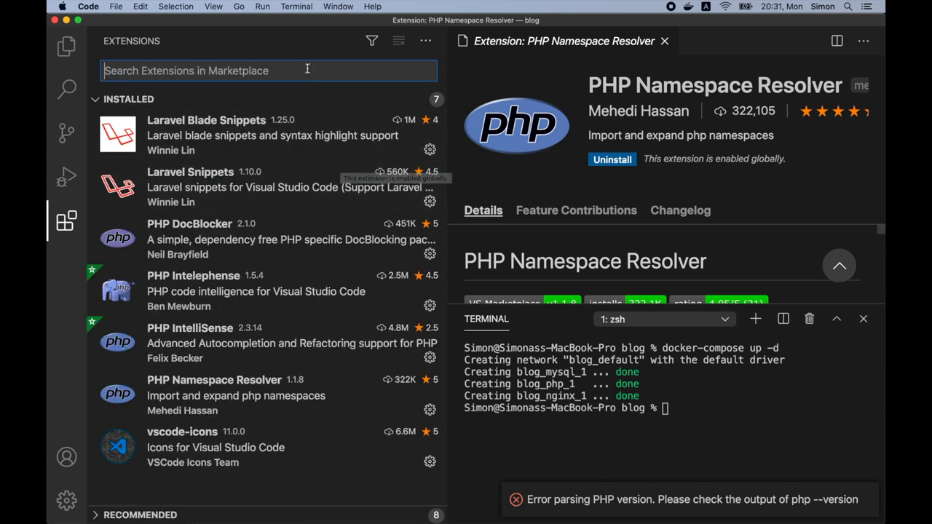
# Search 'phpc' for phpcs, view installed extensions, dismiss the PHP version error and close details.
pyautogui.write('phpcs')
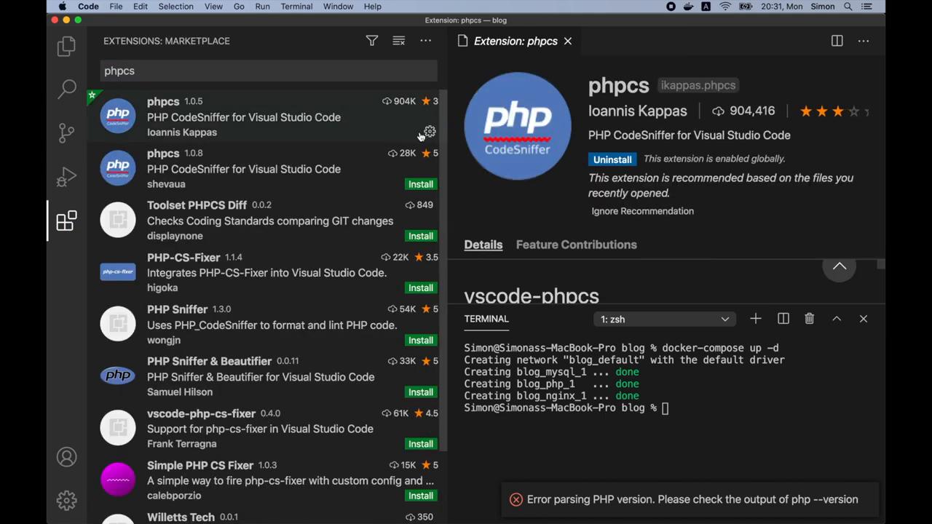
pyautogui.click(268, 70)
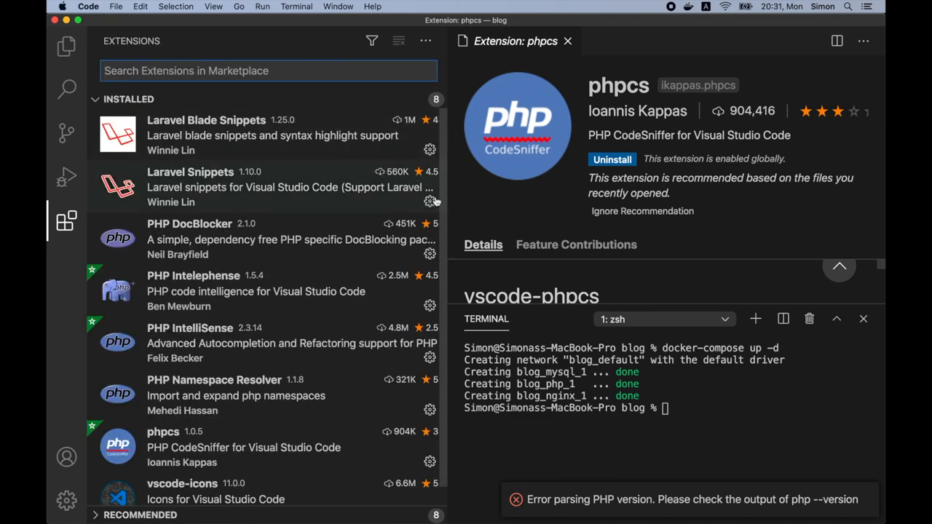
pyautogui.moveTo(440, 233)
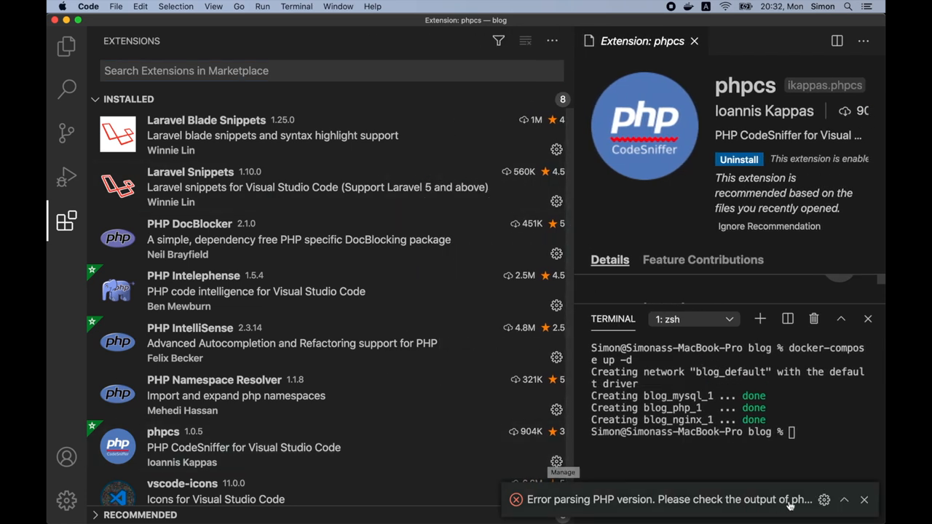
pyautogui.click(864, 499)
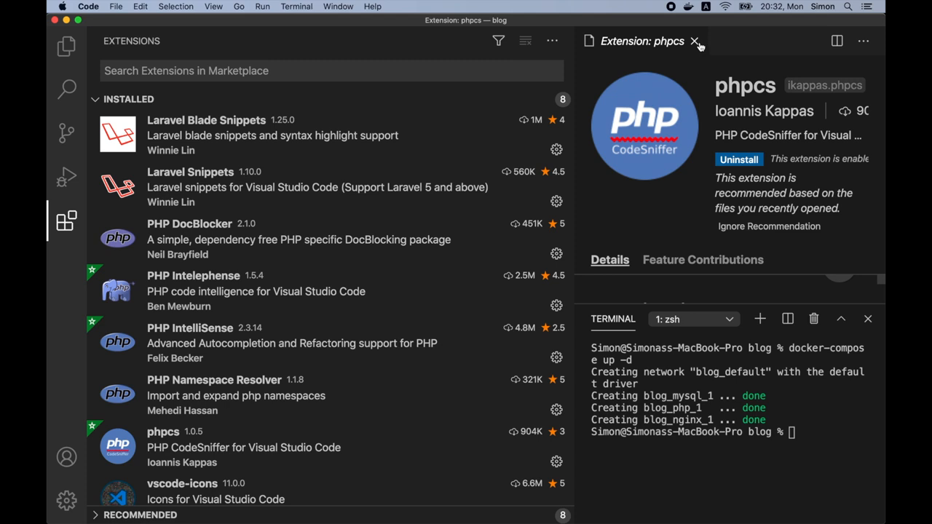
pyautogui.click(695, 41)
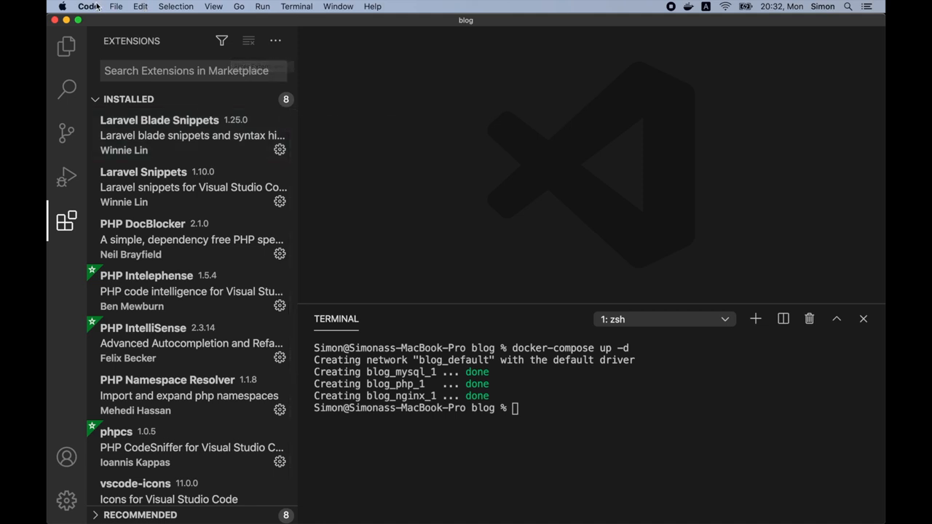
# Search the Settings editor for 'json' and choose 'Edit in settings.json'.
pyautogui.click(88, 6)
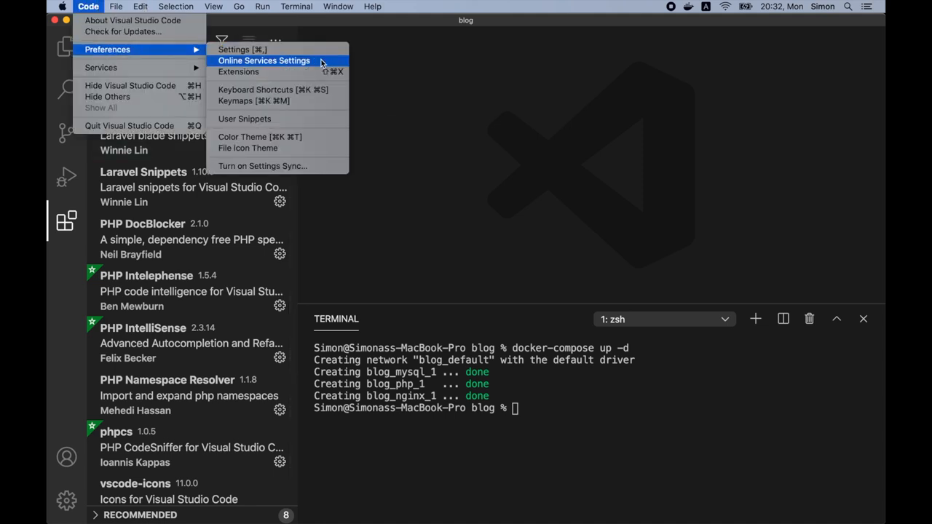
pyautogui.moveTo(306, 50)
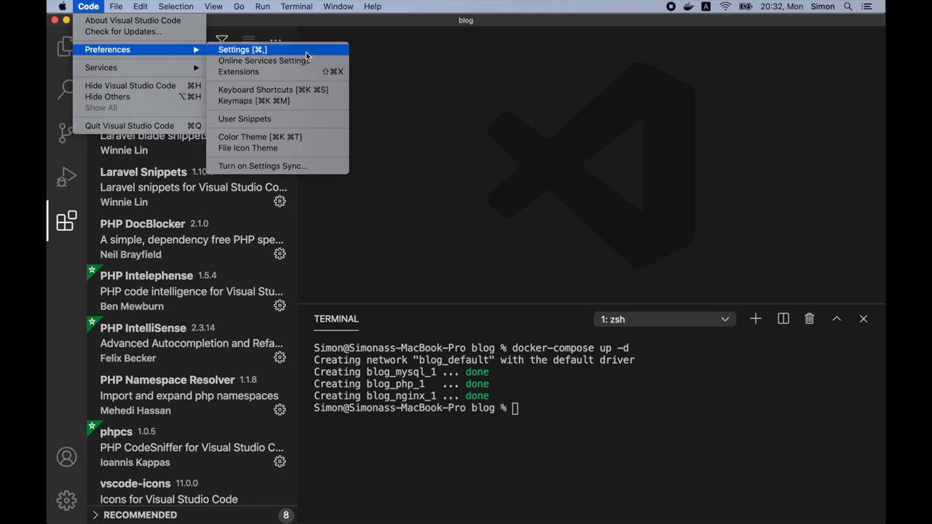
pyautogui.click(243, 49)
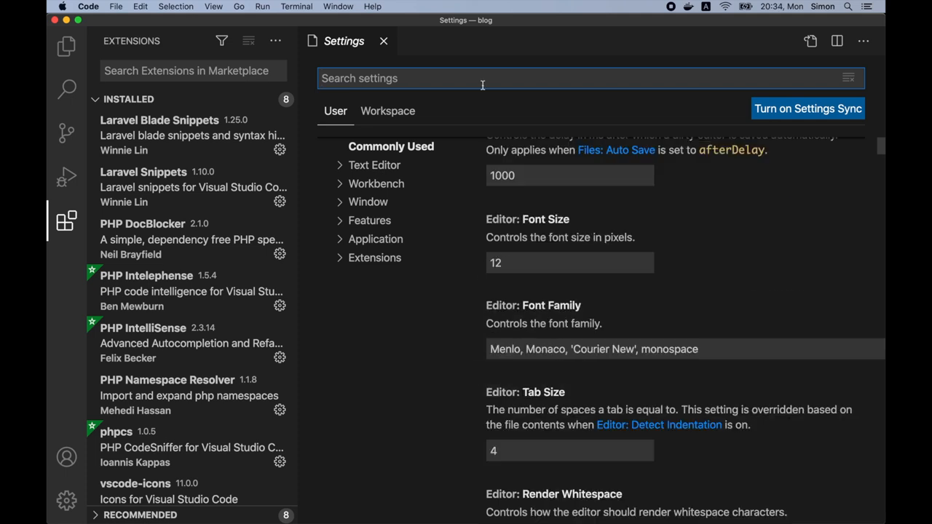
pyautogui.write('json')
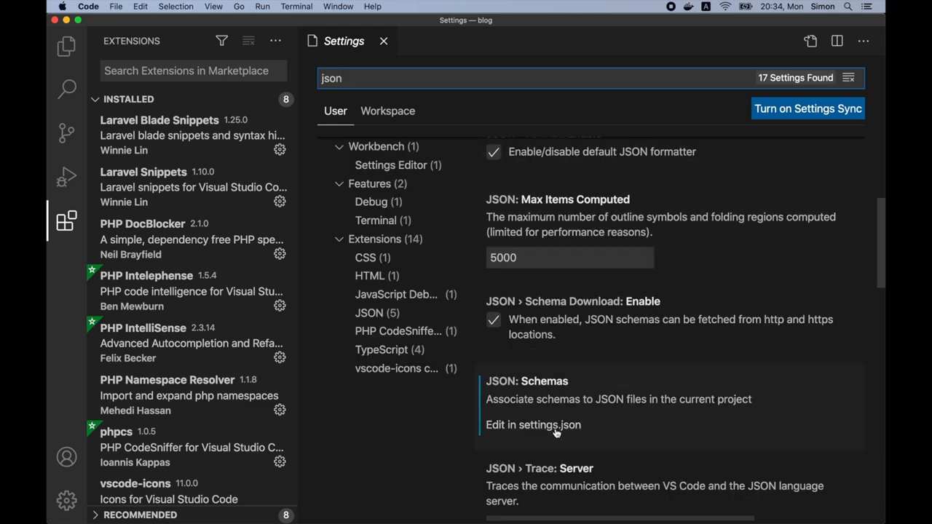
pyautogui.click(533, 425)
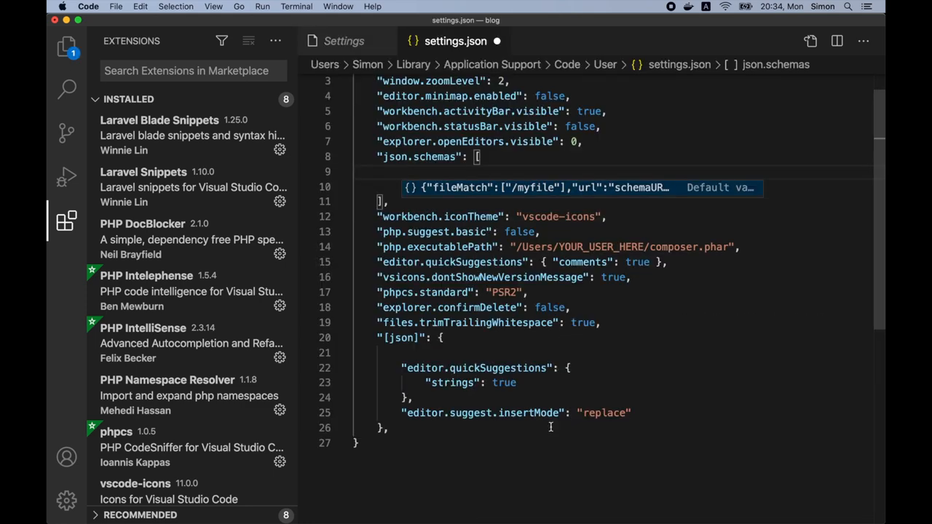